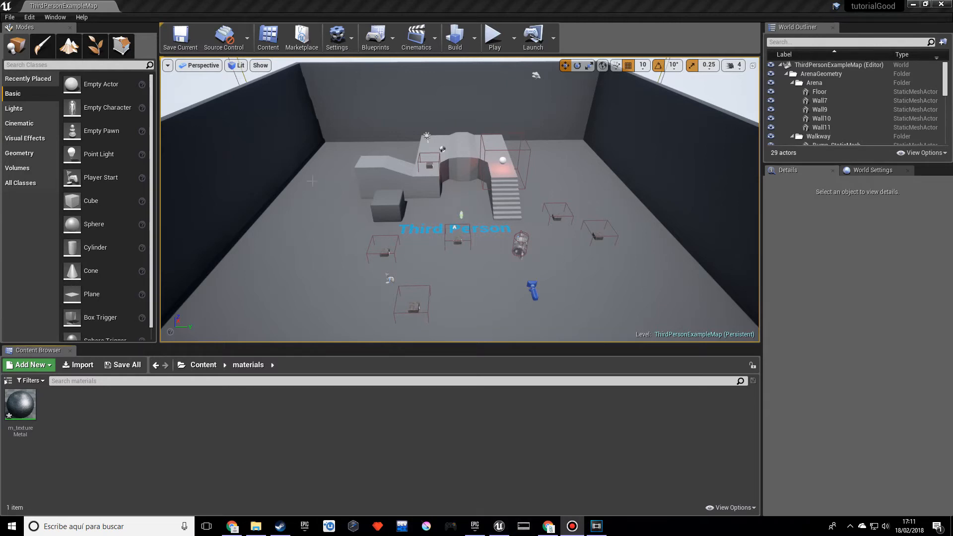
pyautogui.moveTo(468, 349)
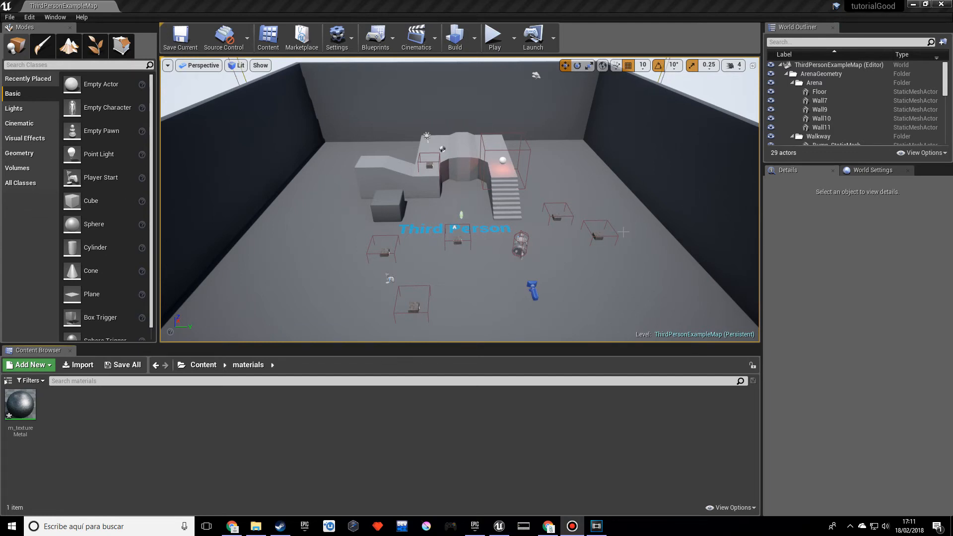
pyautogui.moveTo(355, 251)
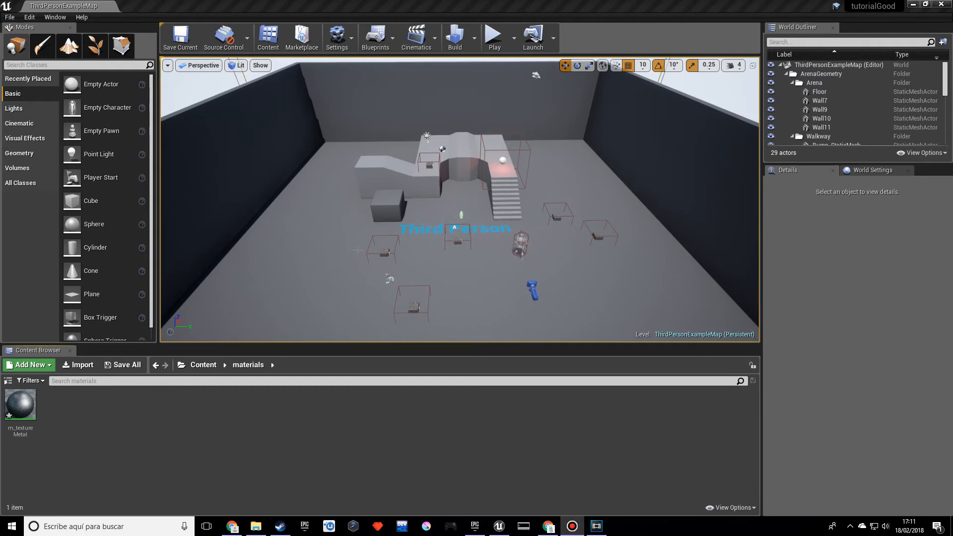
pyautogui.moveTo(101, 396)
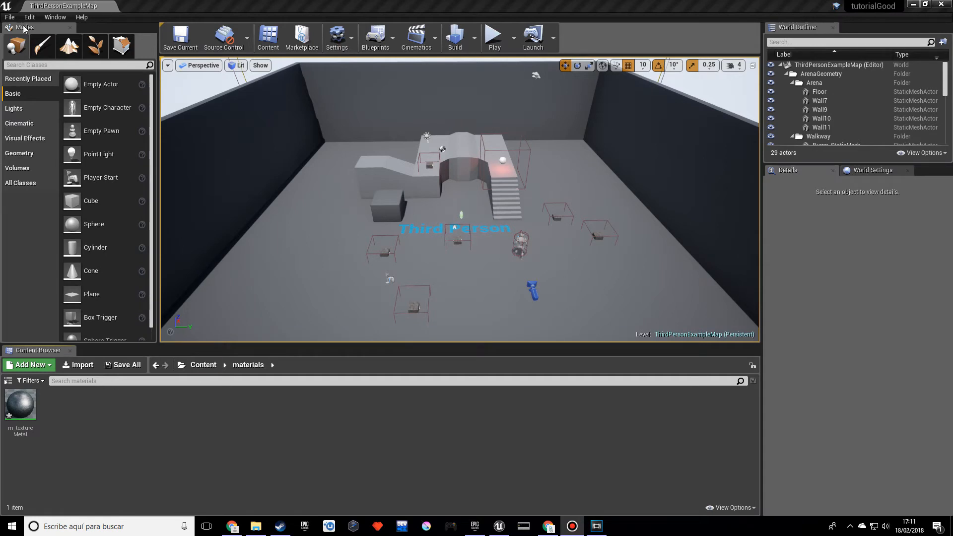
# Switch to a new untitled level via File > Open Level
pyautogui.click(10, 17)
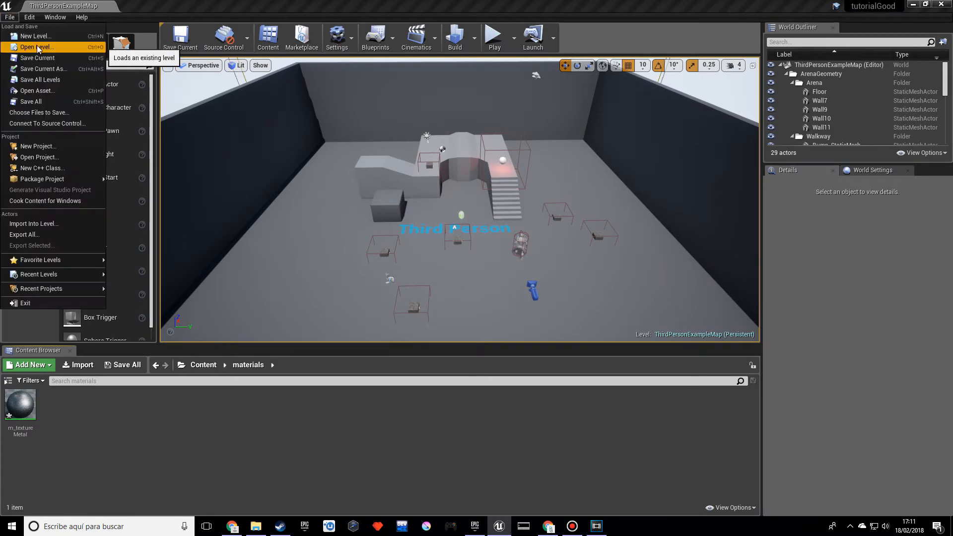
pyautogui.click(36, 47)
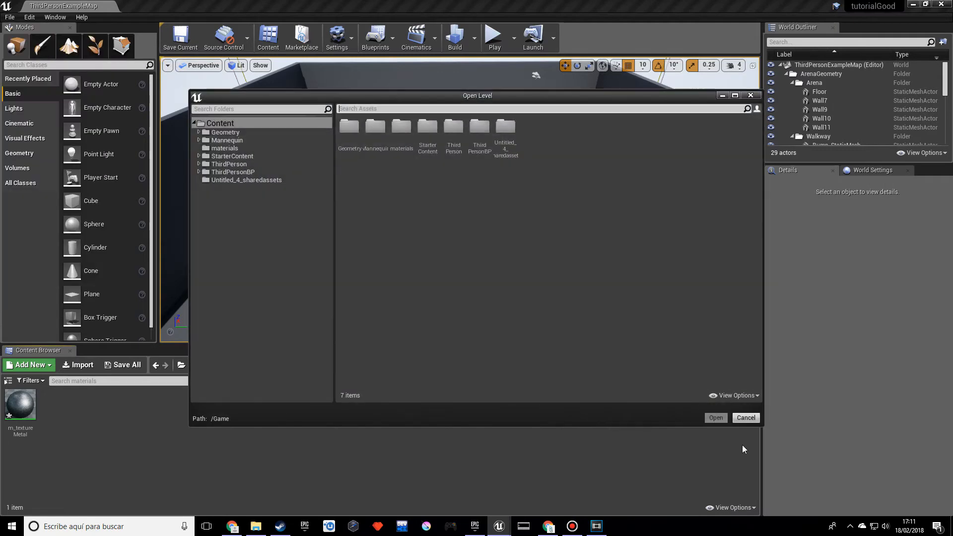
pyautogui.click(746, 418)
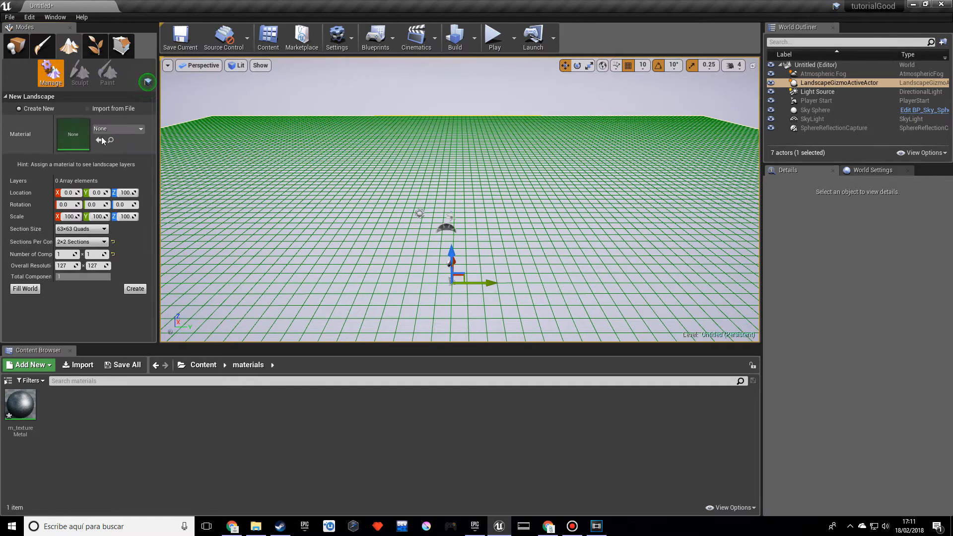
pyautogui.moveTo(73, 134)
pyautogui.write('gr')
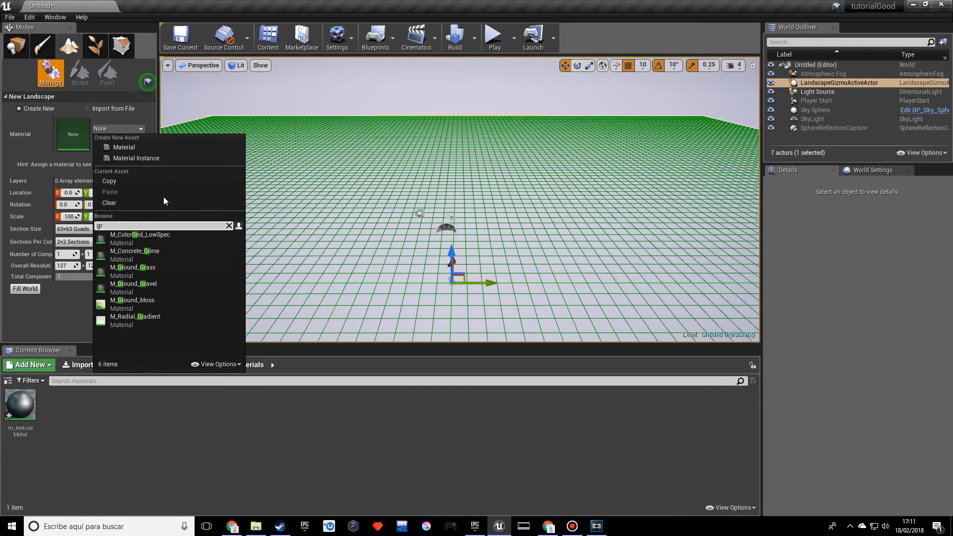
# Create the landscape using M_Ground_Grass material and 63x63 Quads section size
pyautogui.click(132, 267)
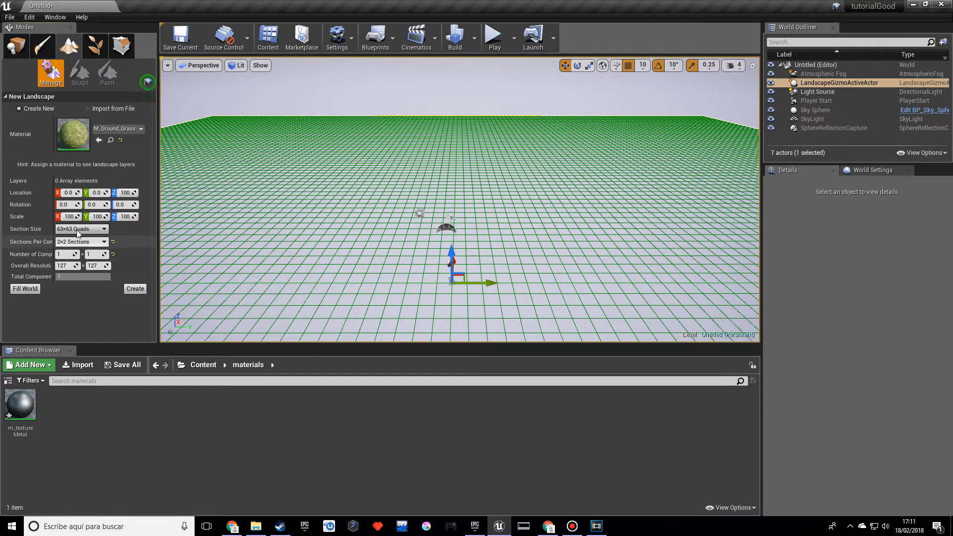
pyautogui.click(81, 229)
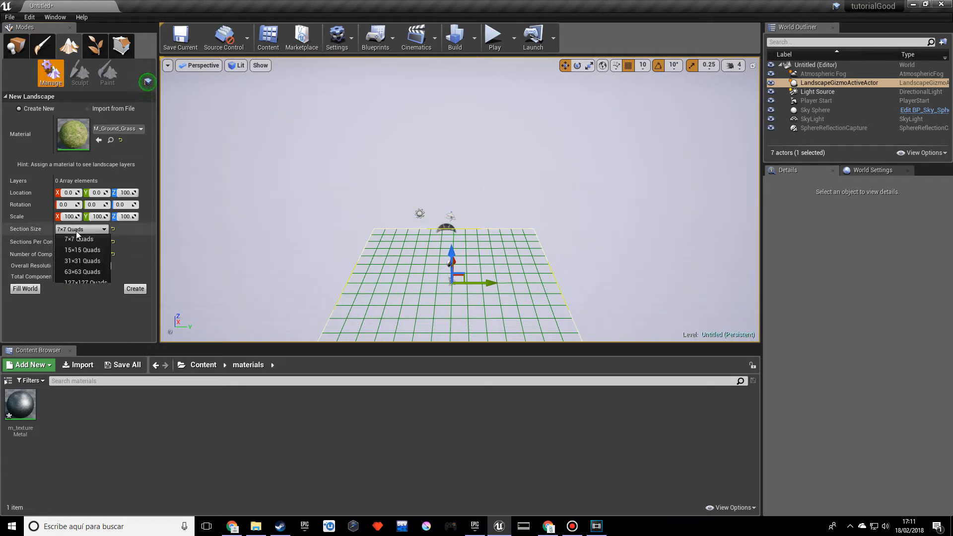
pyautogui.click(82, 272)
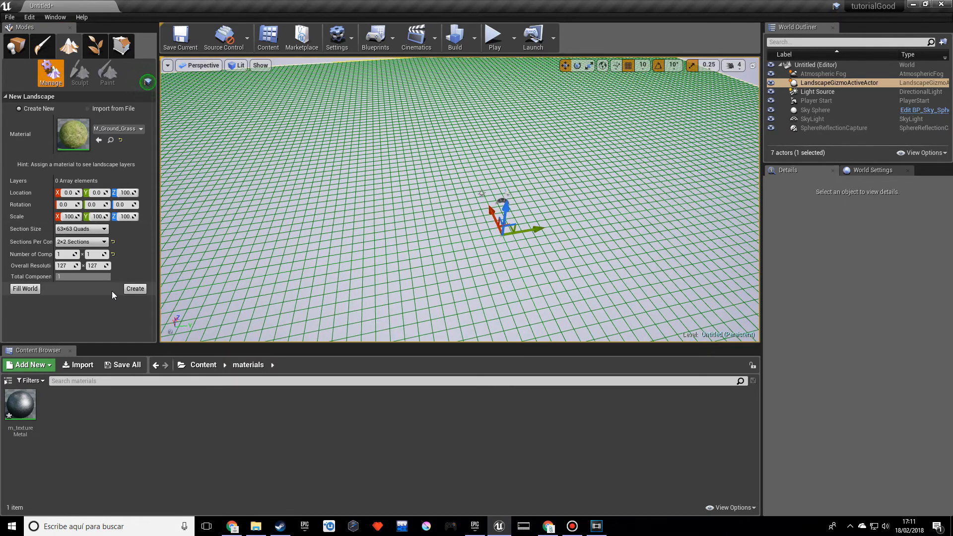
pyautogui.click(135, 288)
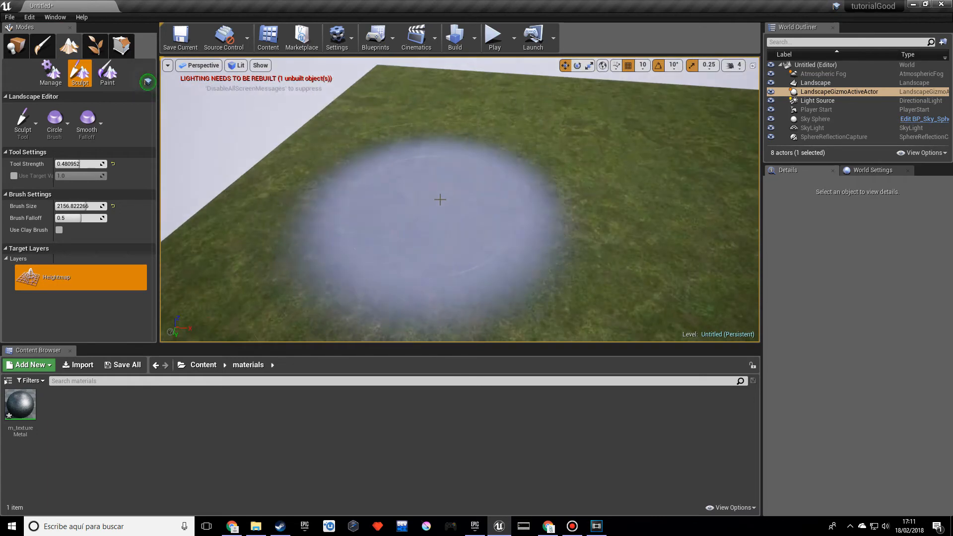
pyautogui.click(494, 37)
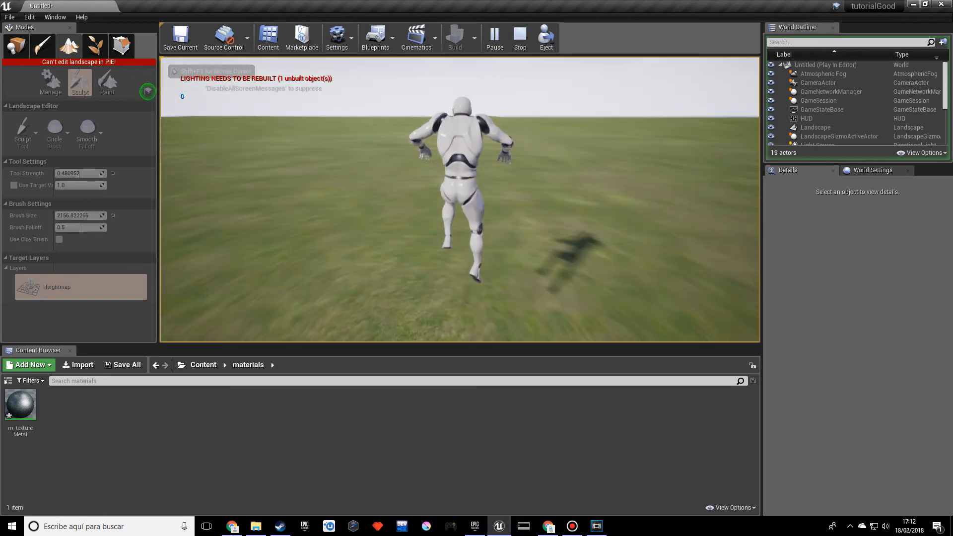
pyautogui.click(519, 38)
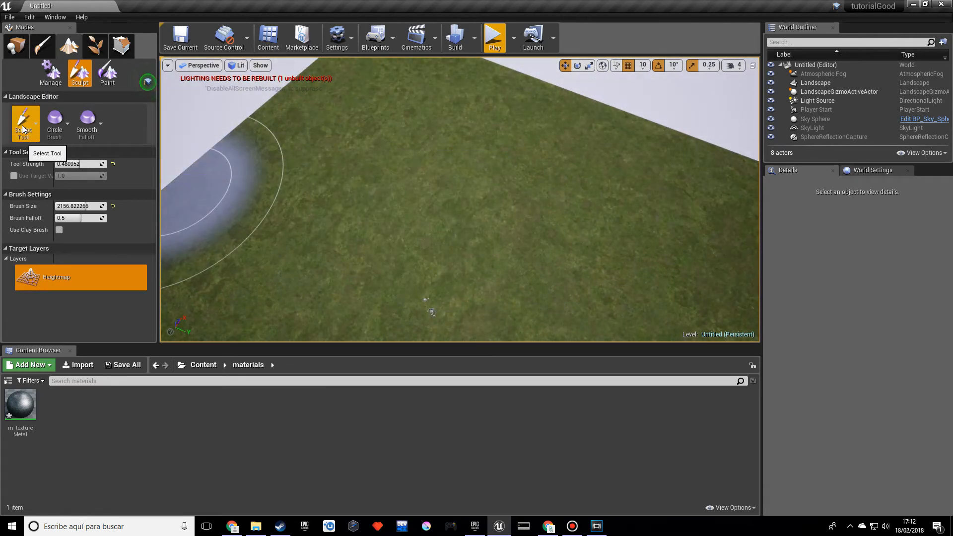
# Raise hills across the grass landscape with the Sculpt tool
pyautogui.click(23, 118)
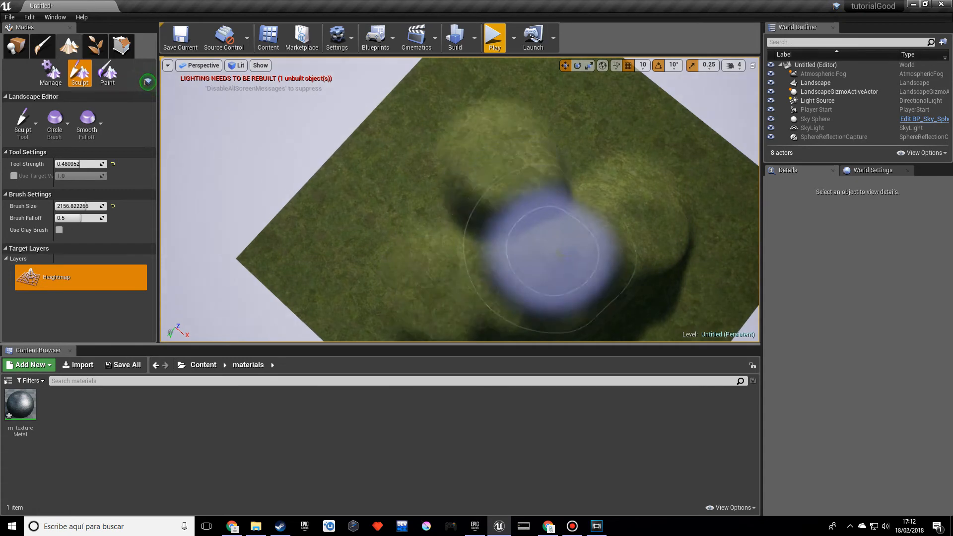
pyautogui.click(815, 82)
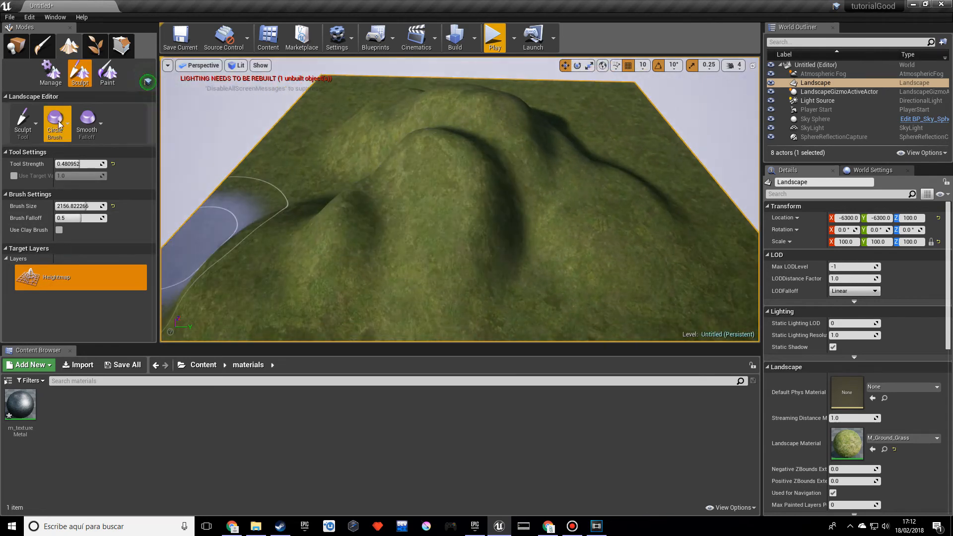
# Smooth the sculpted hills, then switch to the Ramp tool
pyautogui.click(61, 125)
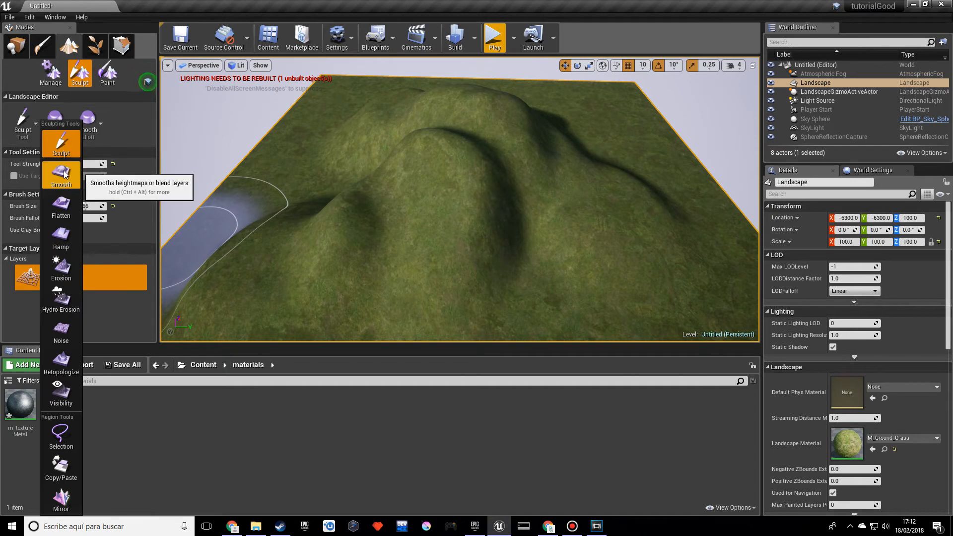
pyautogui.click(61, 175)
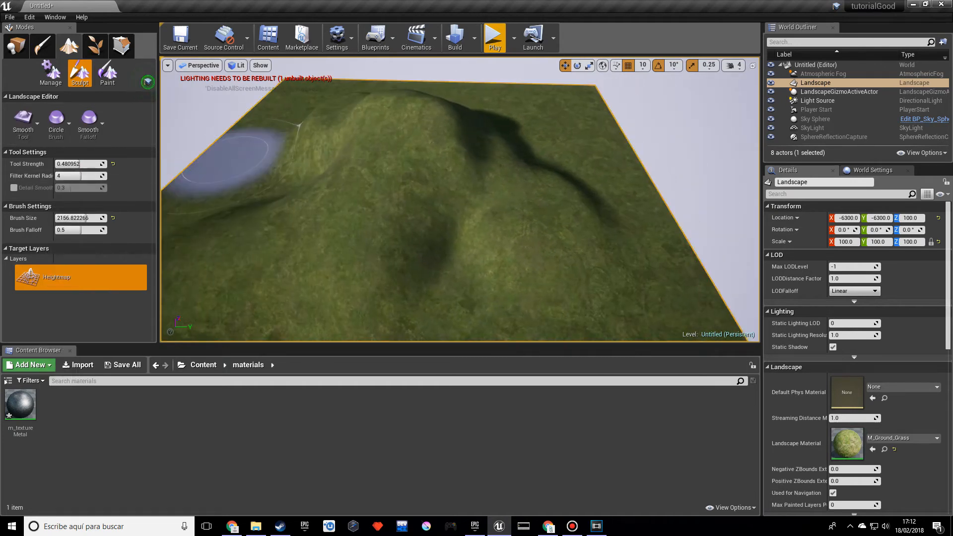
pyautogui.click(22, 121)
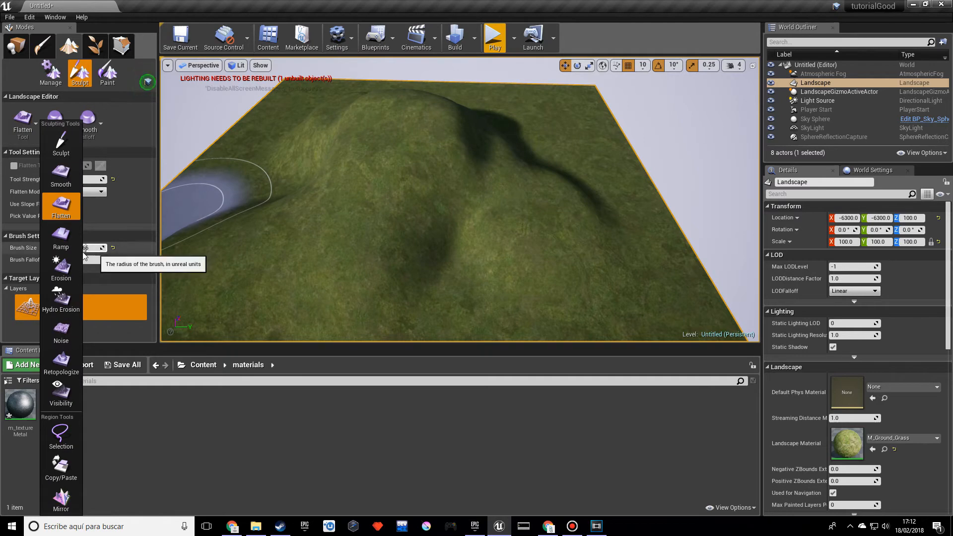
pyautogui.click(61, 237)
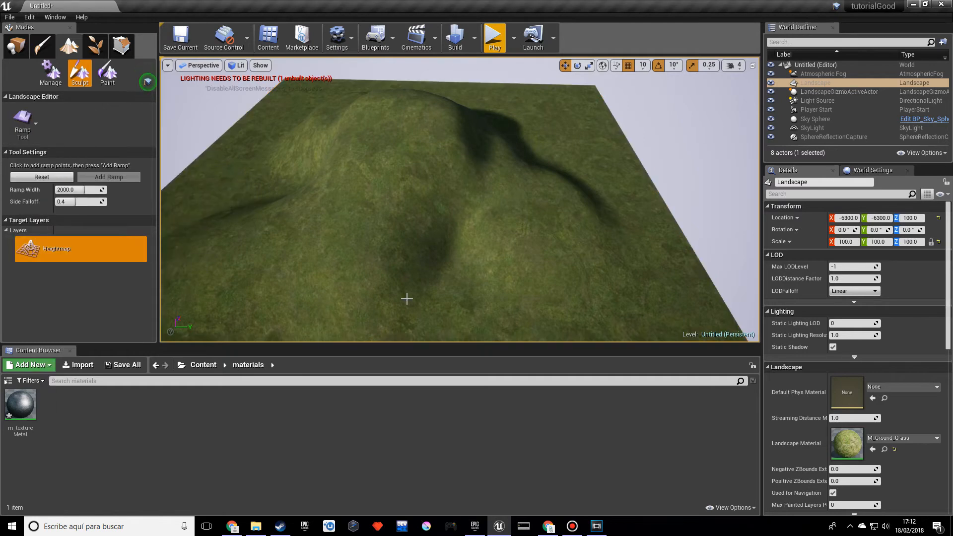
pyautogui.moveTo(466, 295)
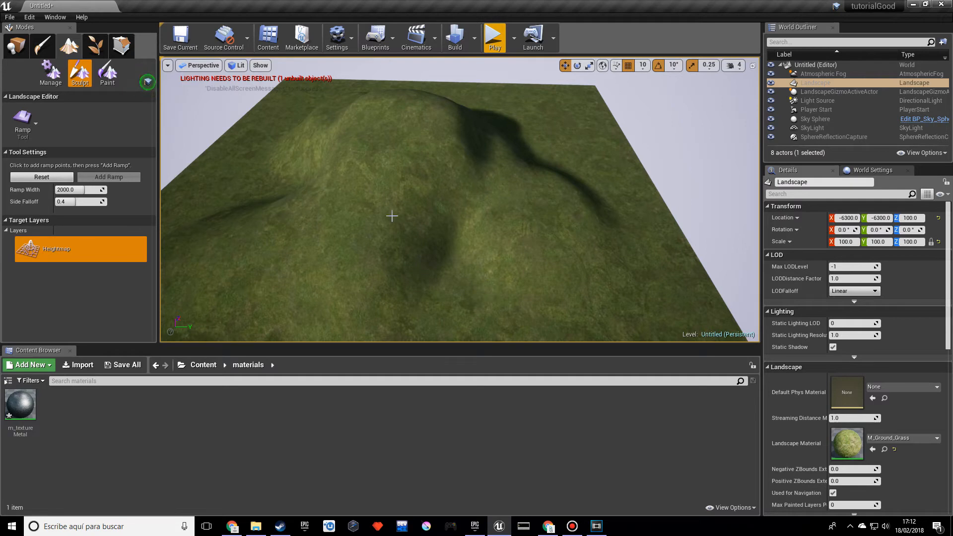
pyautogui.moveTo(444, 307)
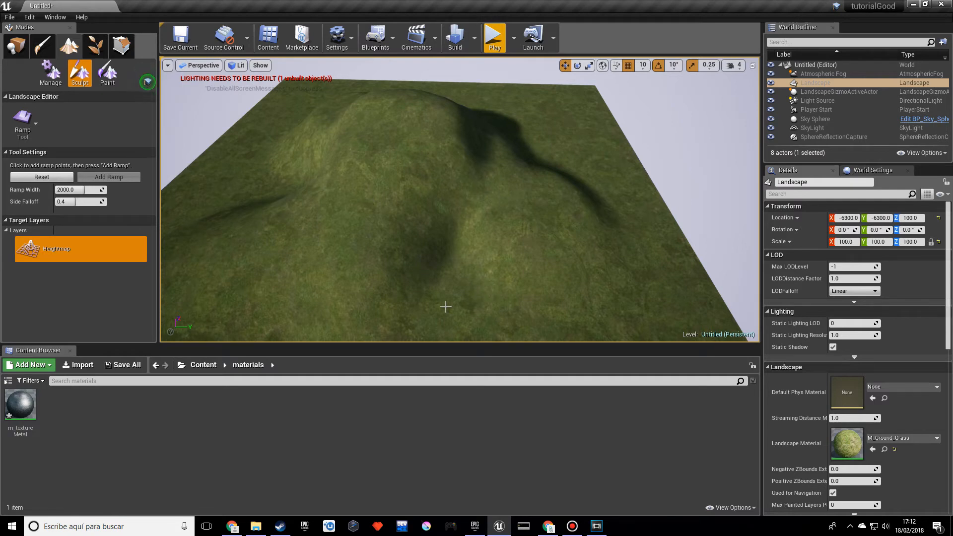
pyautogui.moveTo(489, 295)
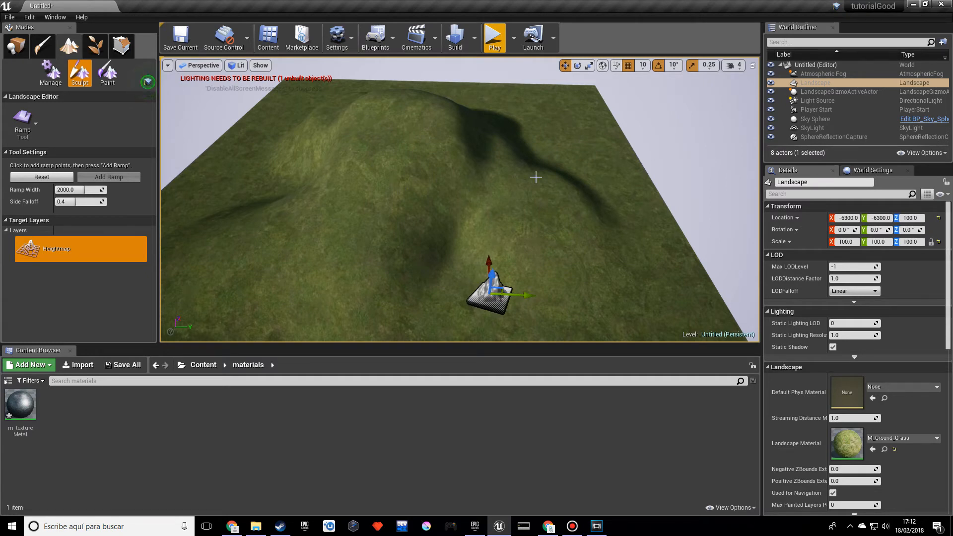
pyautogui.moveTo(394, 98)
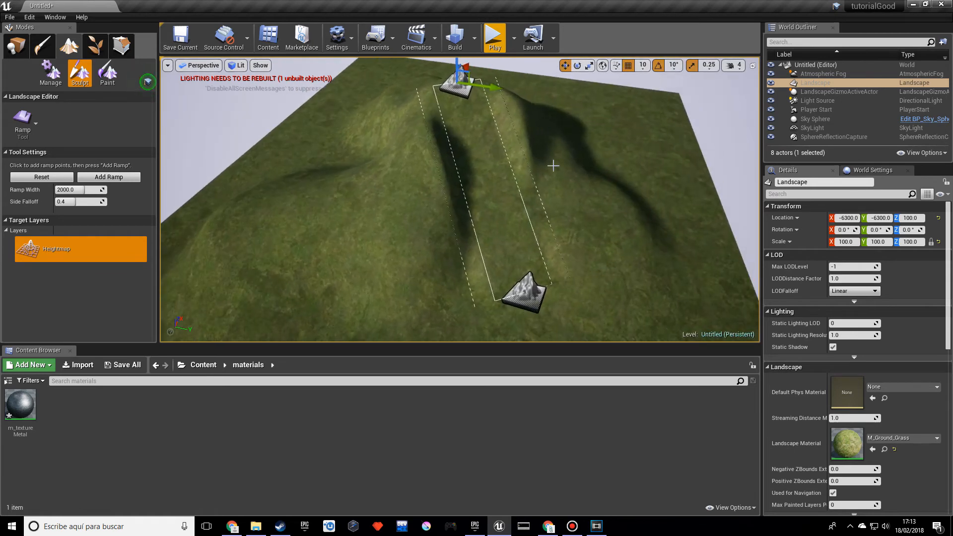
pyautogui.moveTo(620, 158)
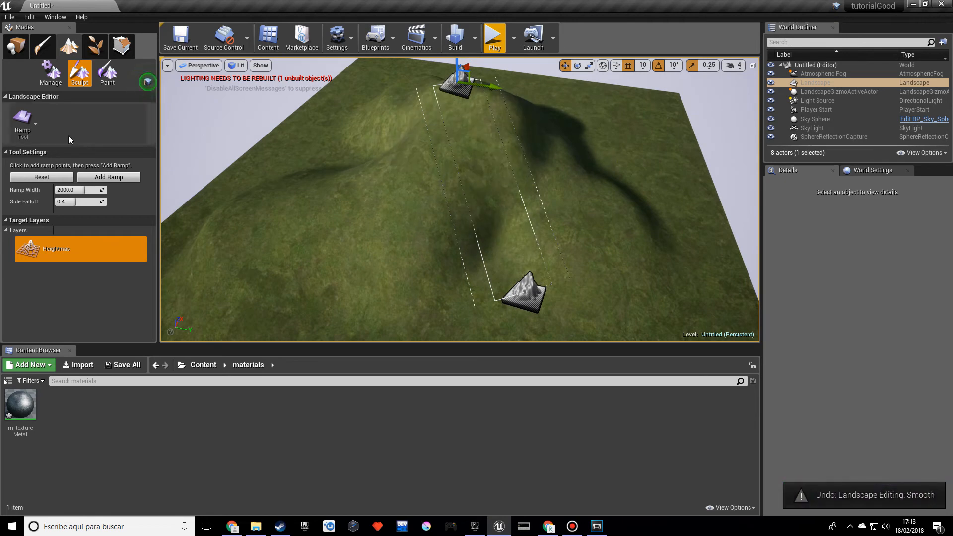
# Switch to the Erosion tool to weather the hills
pyautogui.click(36, 124)
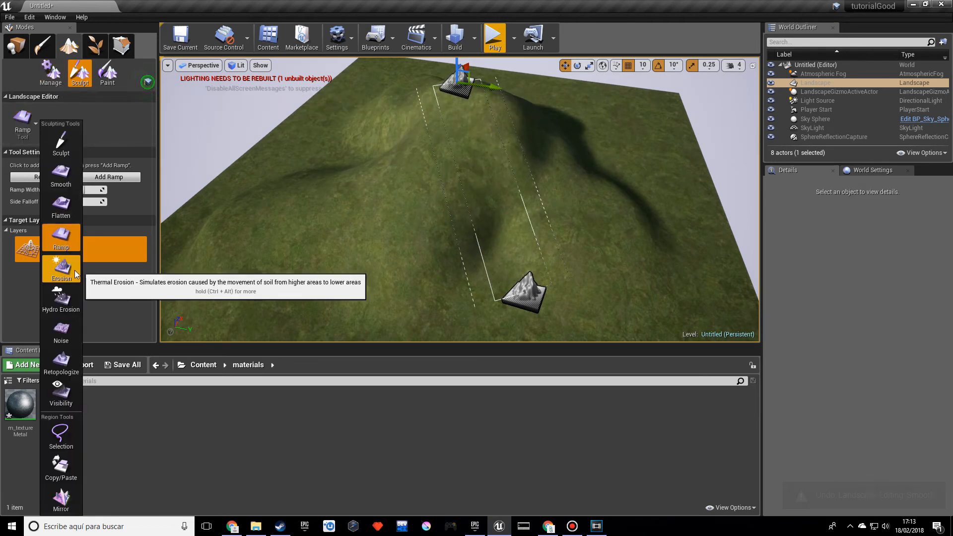
pyautogui.click(61, 270)
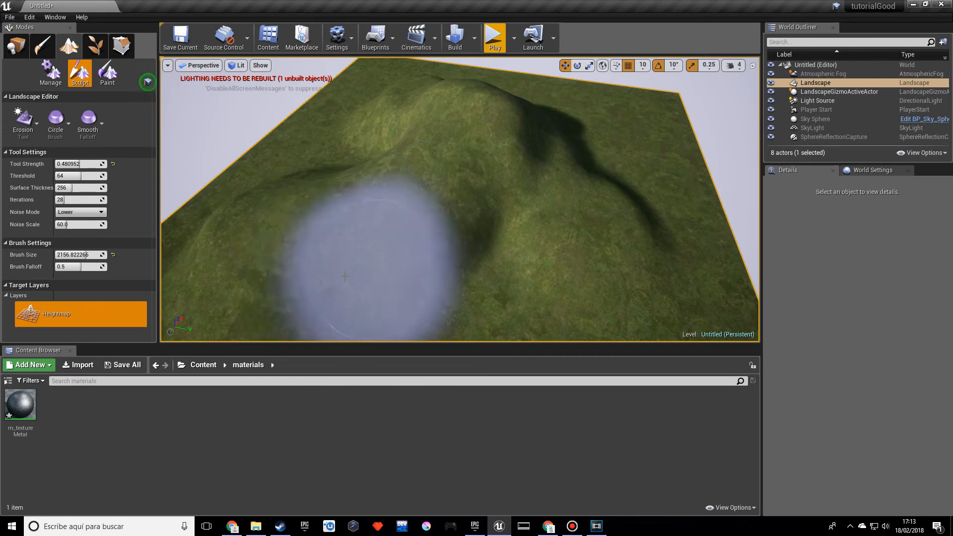
pyautogui.moveTo(532, 275)
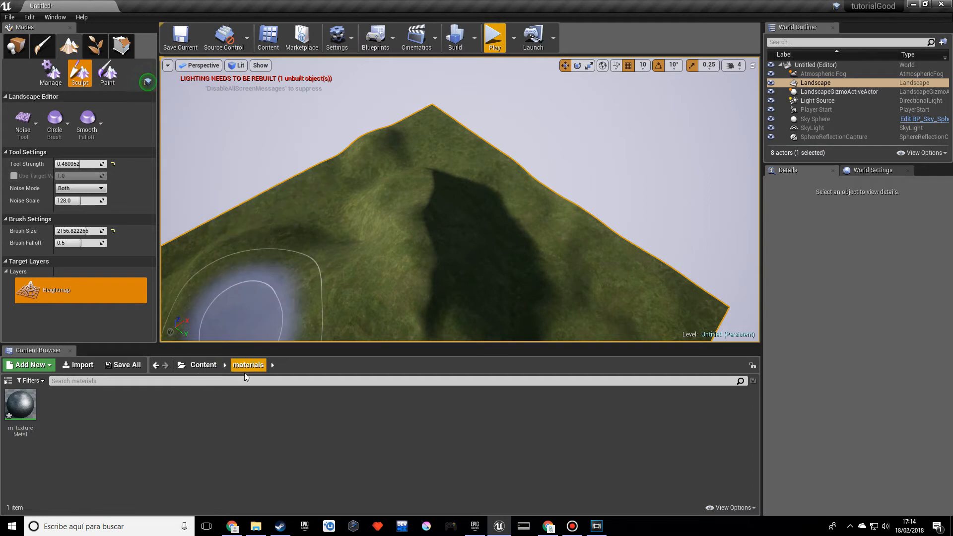
# Create a new material named m_landscape and open it in the Material Editor
pyautogui.click(29, 364)
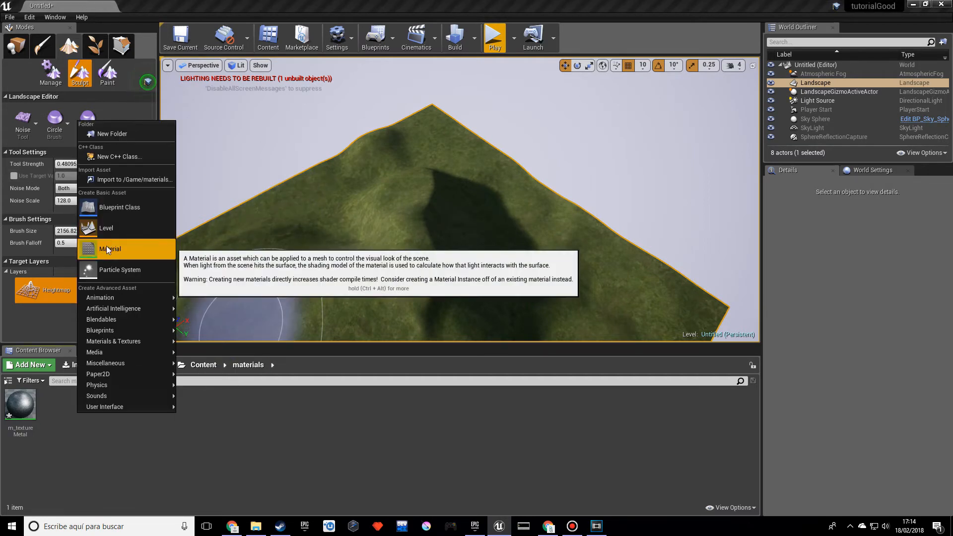
pyautogui.click(109, 248)
pyautogui.write('m_landscape')
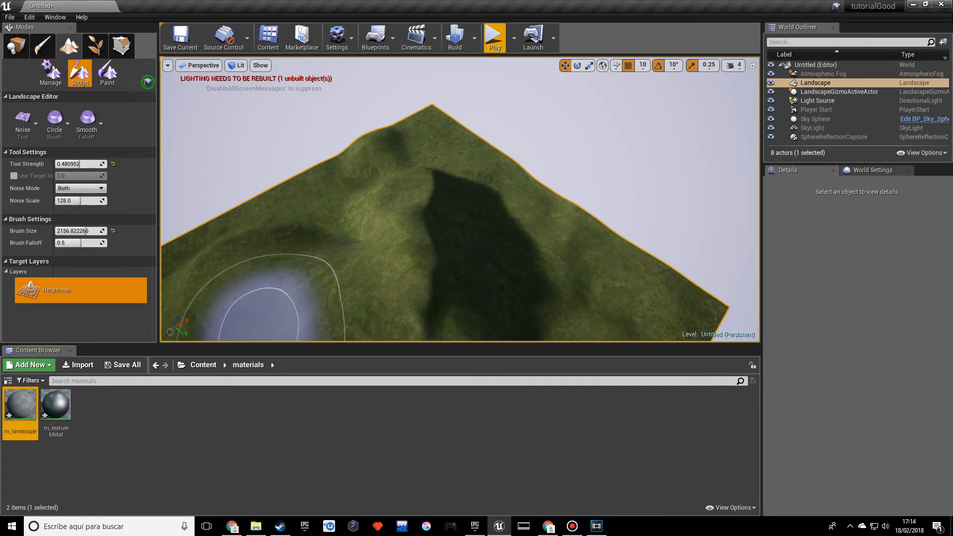
pyautogui.doubleClick(20, 404)
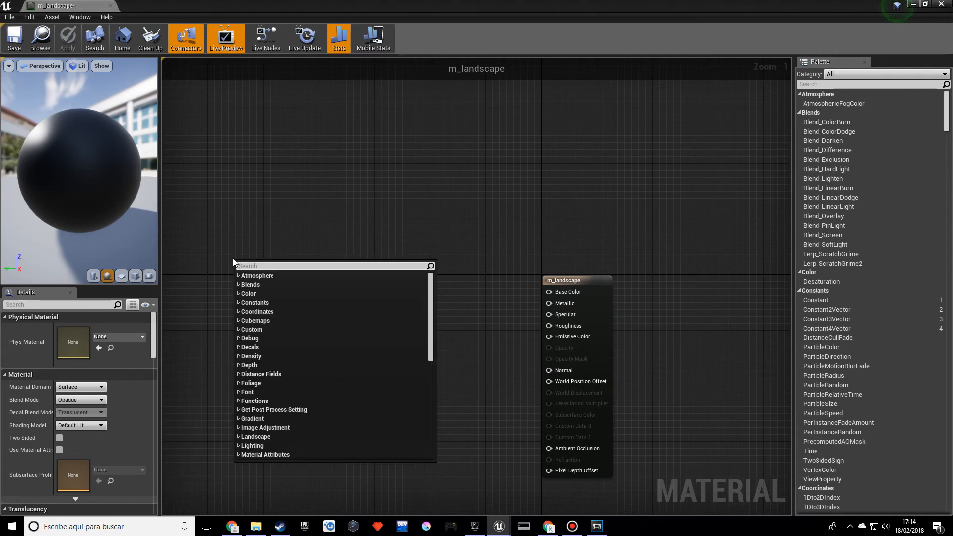
# Add a TexCoord node to the m_landscape graph by searching 'text'
pyautogui.write('text')
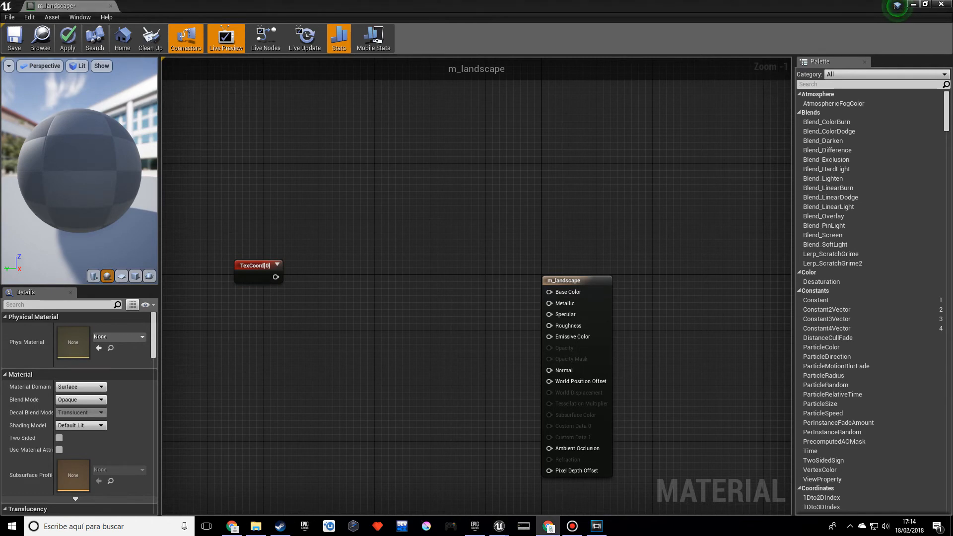
pyautogui.click(255, 266)
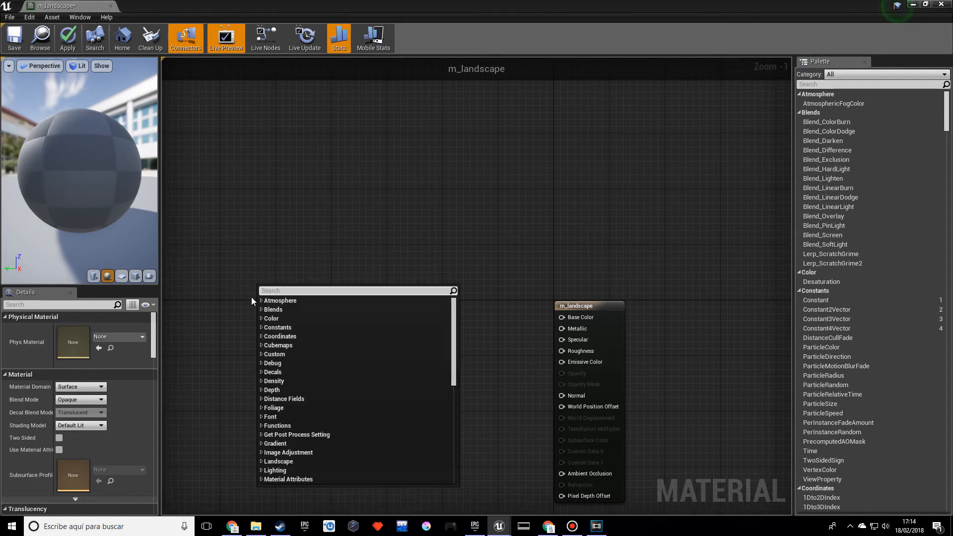
# Add a LandscapeCoords node and a Texture Sample using T_Ground_Grass_D
pyautogui.write('lands')
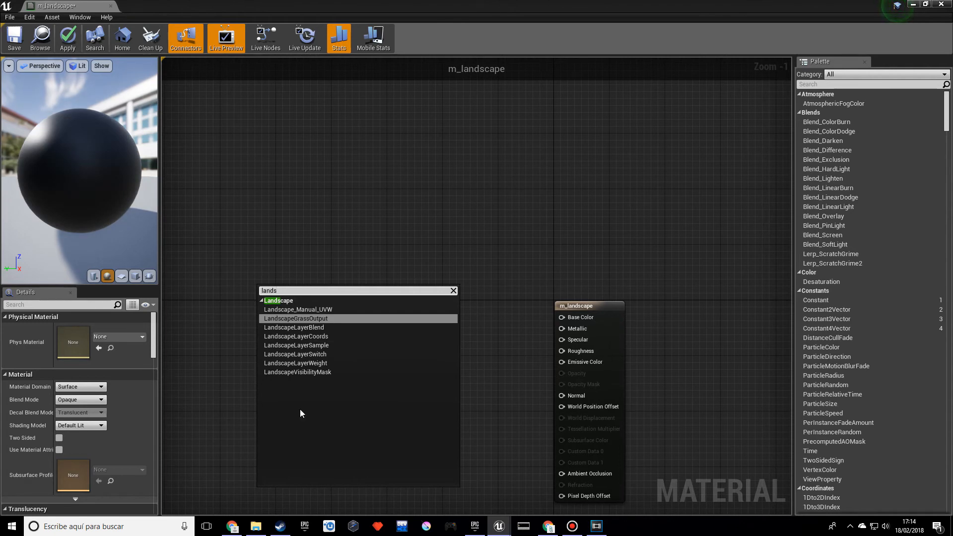
pyautogui.click(296, 336)
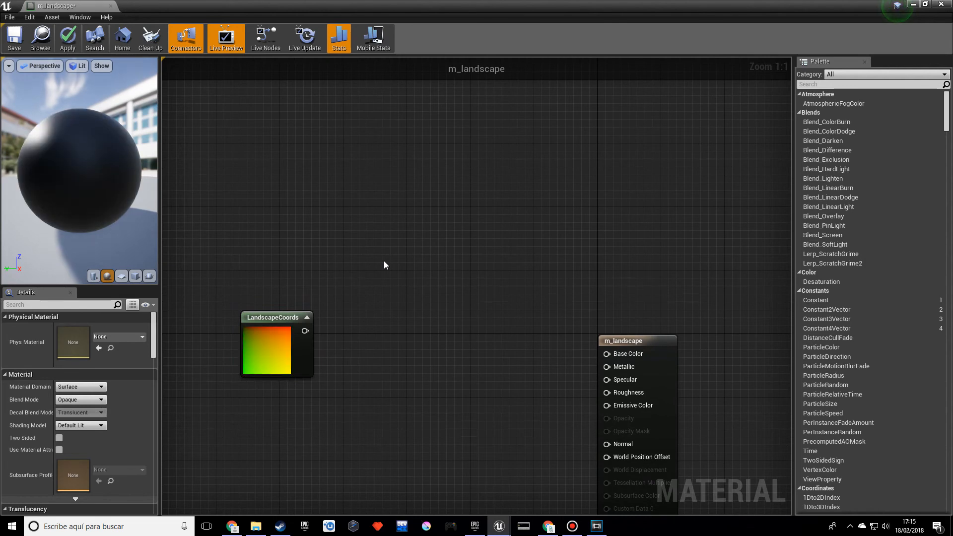
pyautogui.rightClick(384, 265)
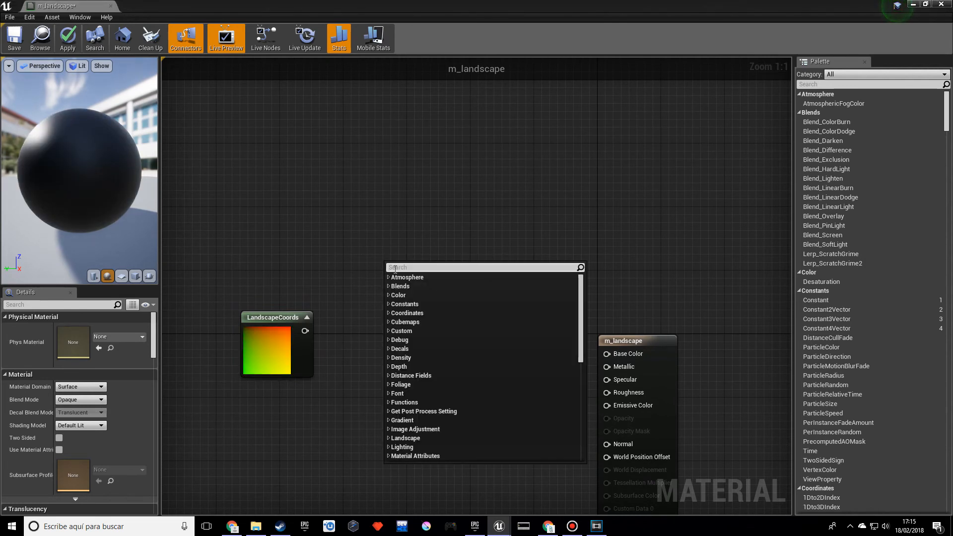
pyautogui.write('text')
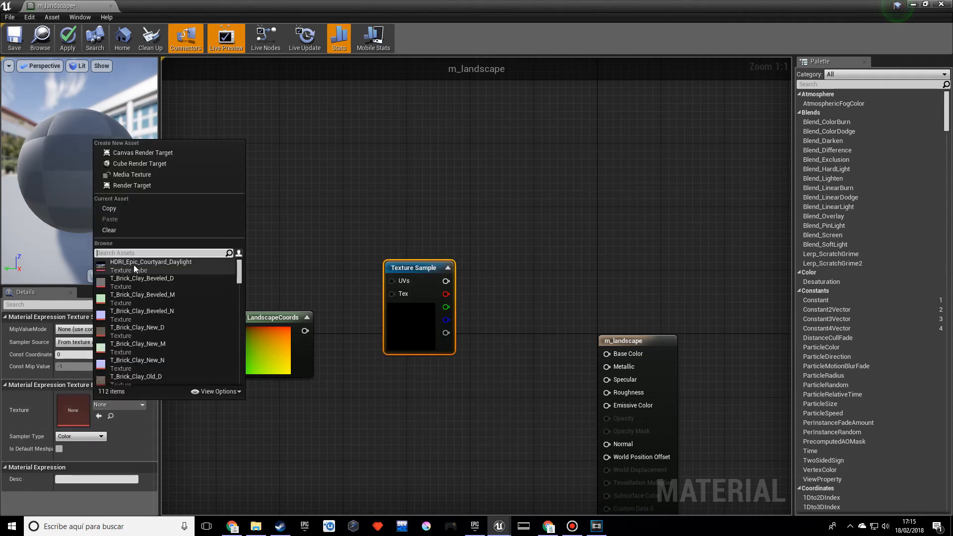
pyautogui.write('grz')
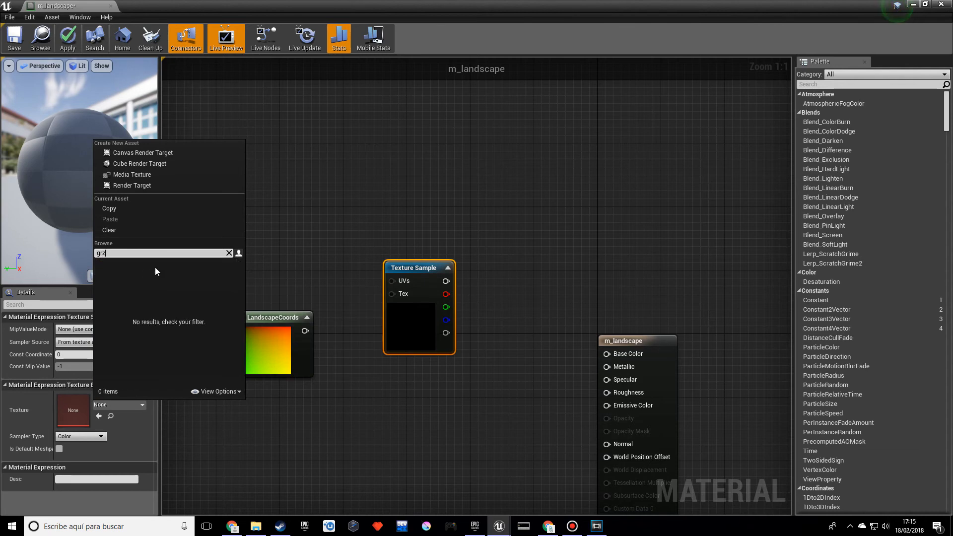
pyautogui.write('grass')
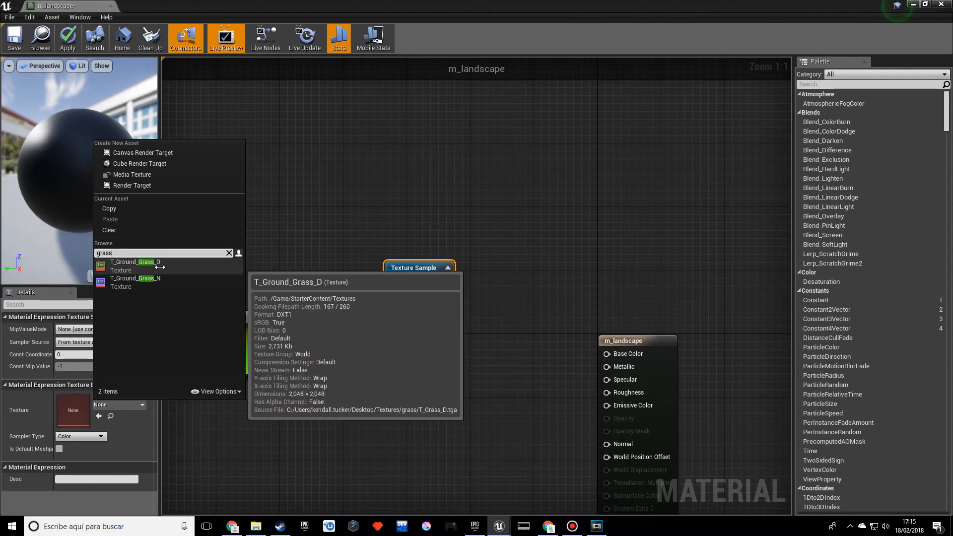
pyautogui.click(135, 261)
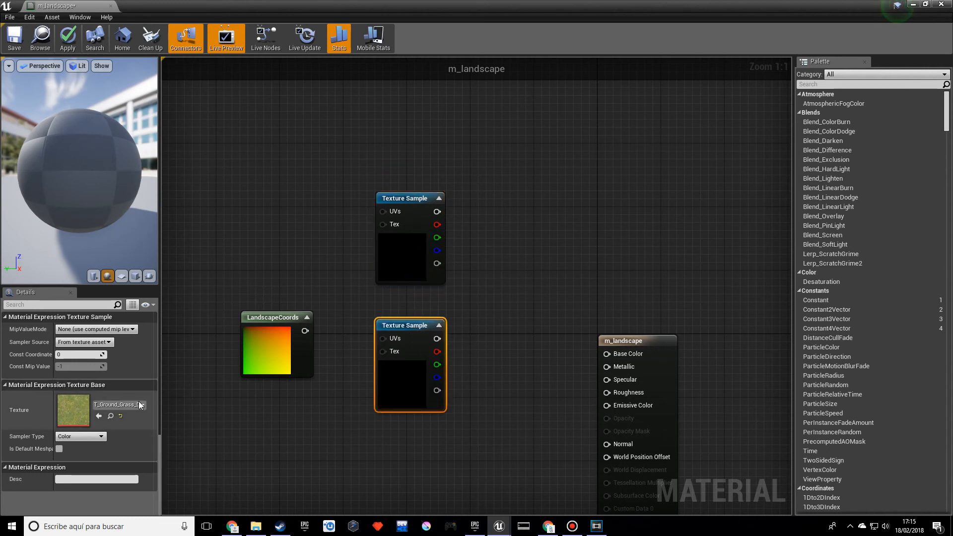
# Set the second Texture Sample's texture by searching 'groun' for the ground grass texture
pyautogui.click(140, 404)
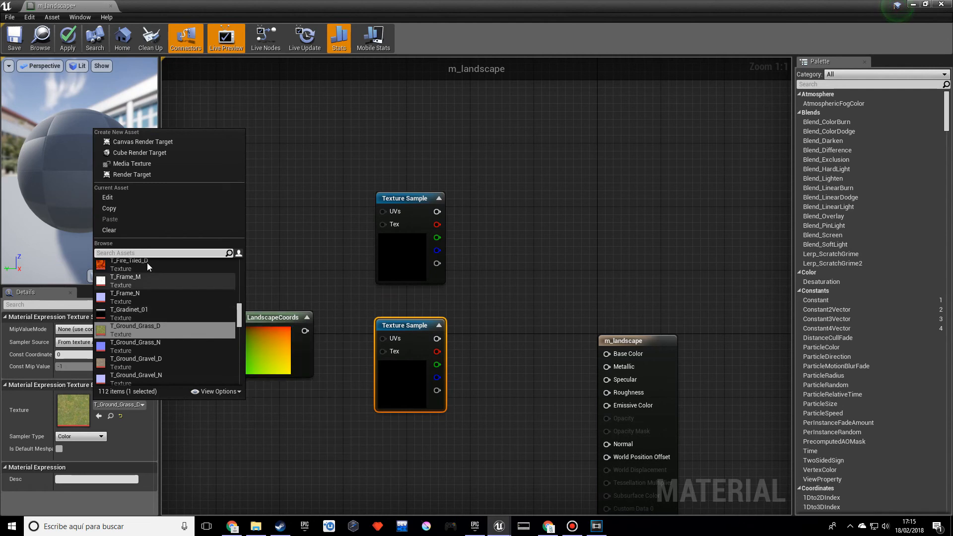
pyautogui.moveTo(136, 364)
pyautogui.write('d')
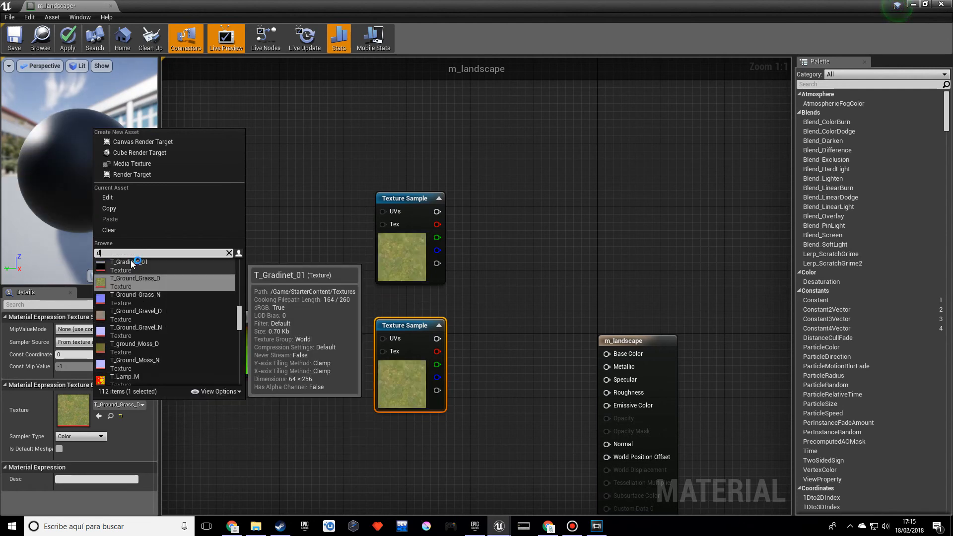
pyautogui.write('irt')
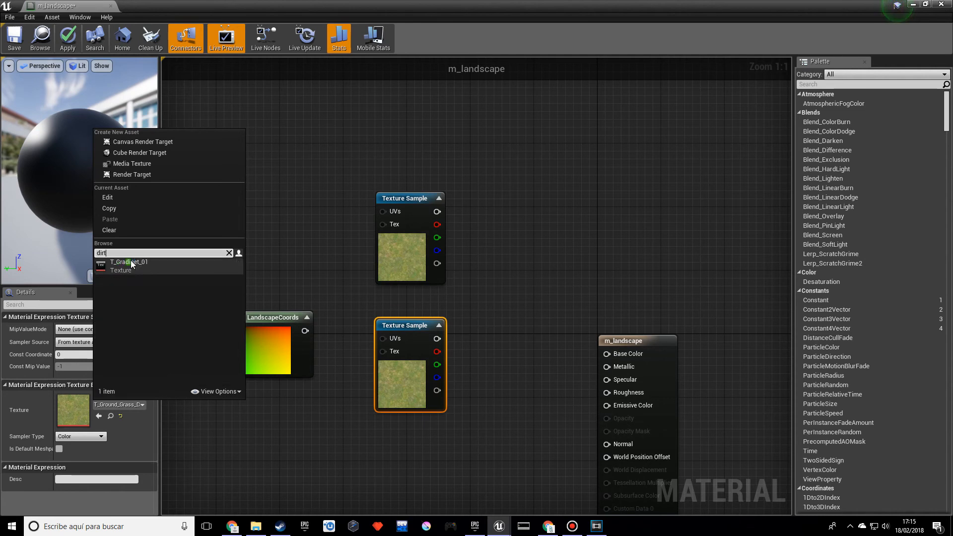
pyautogui.click(229, 253)
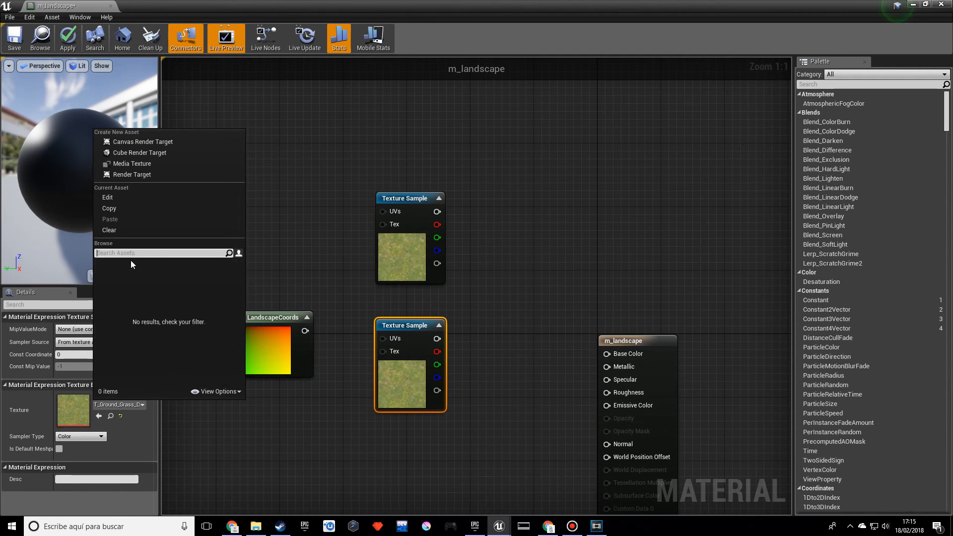
pyautogui.write('groun')
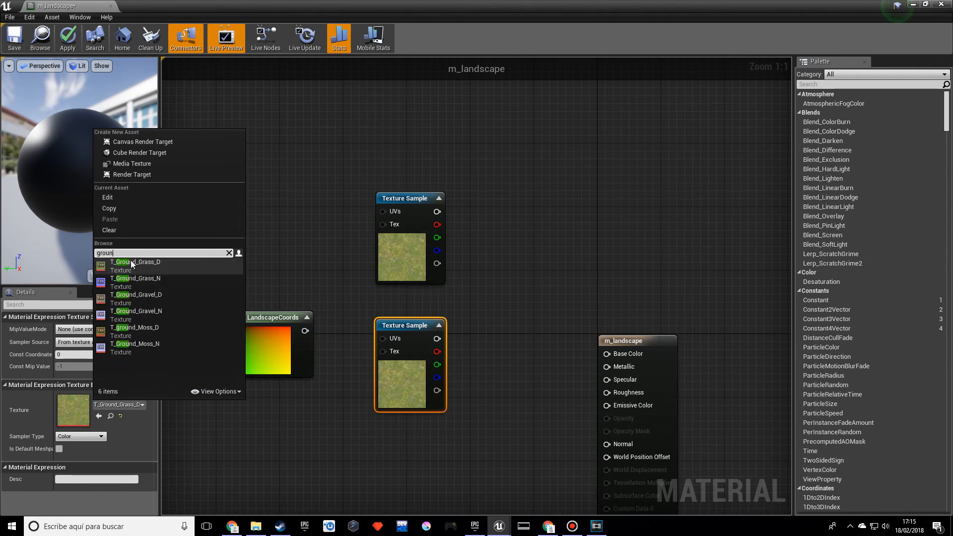
pyautogui.moveTo(166, 303)
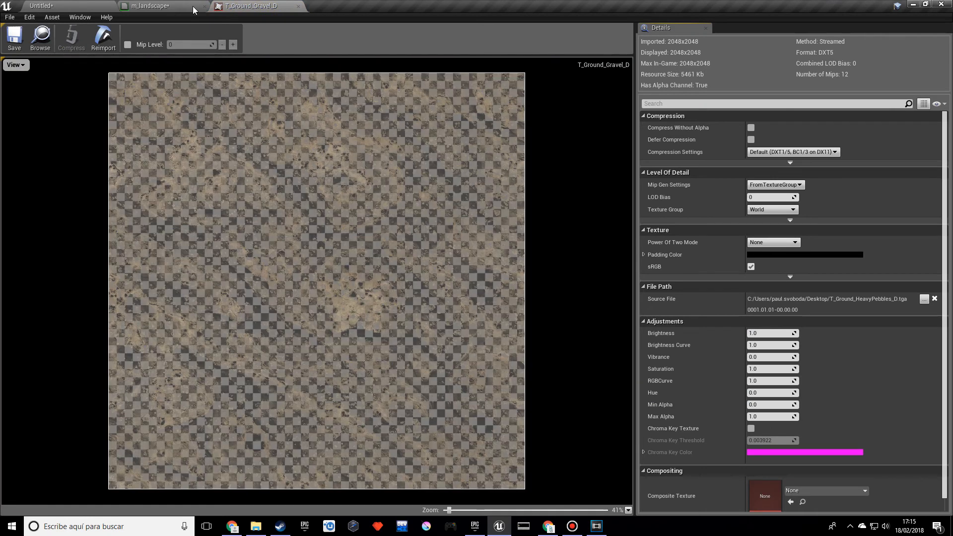
# View the T_Ground_Gravel_D texture and its properties in the Texture Editor
pyautogui.click(158, 6)
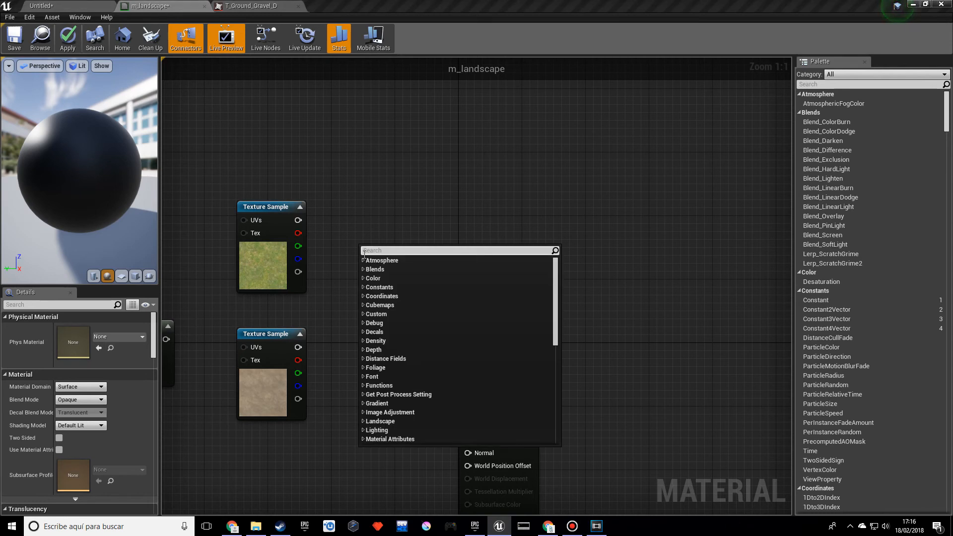
# Add two LandscapeLayerWeight nodes with Parameter Names grass and stone
pyautogui.write('layer')
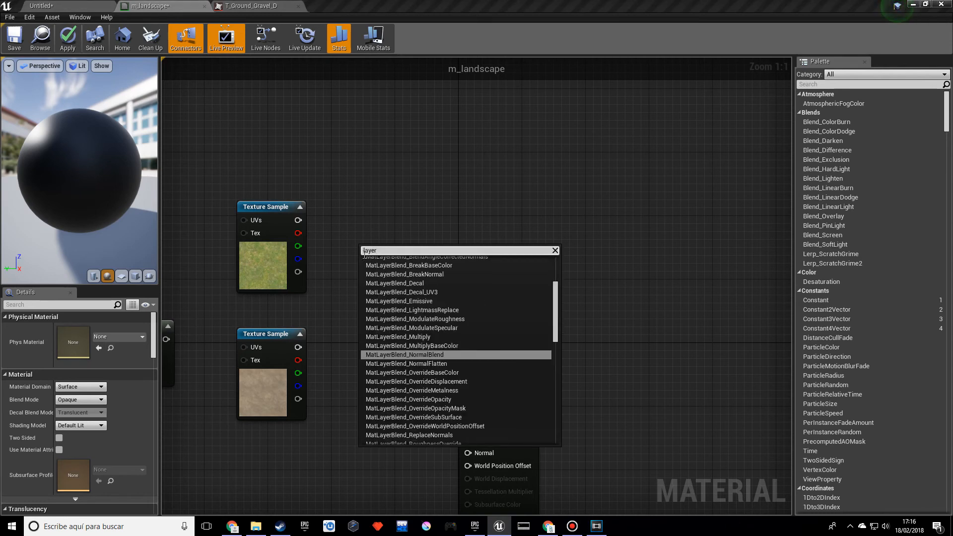
pyautogui.write('wei')
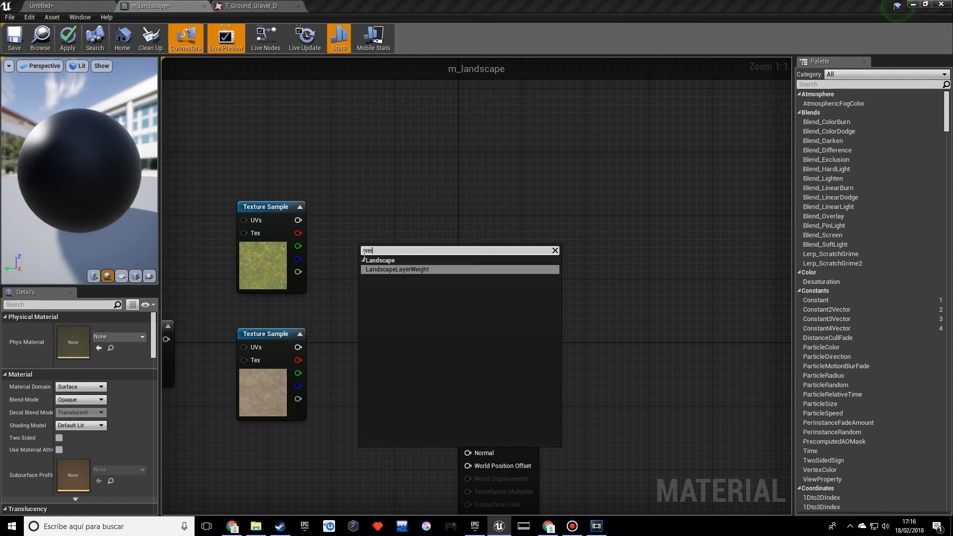
pyautogui.click(397, 269)
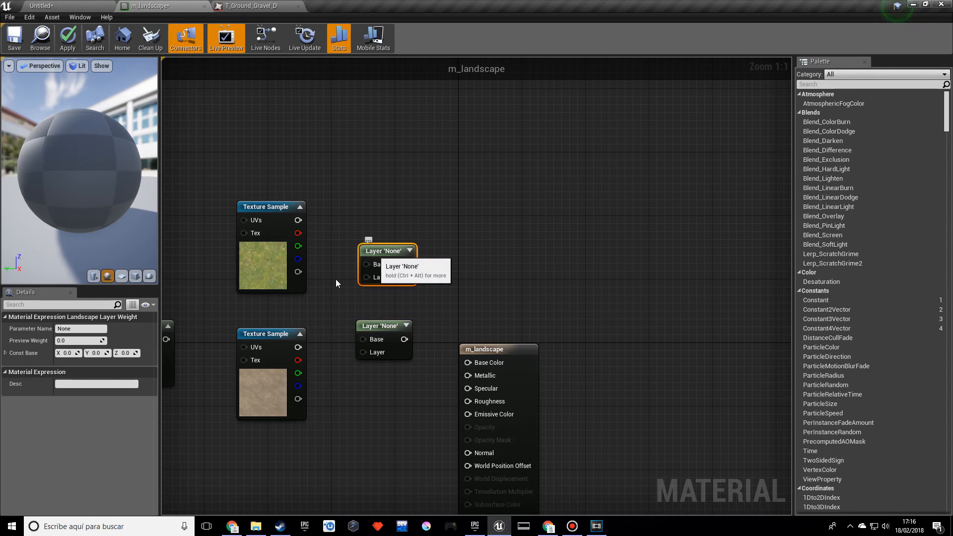
pyautogui.click(79, 328)
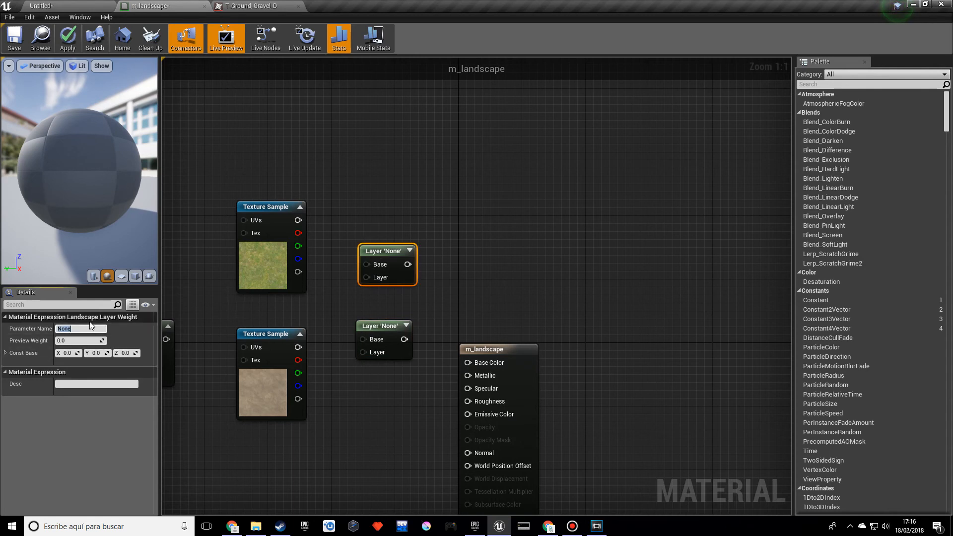
pyautogui.write('grass')
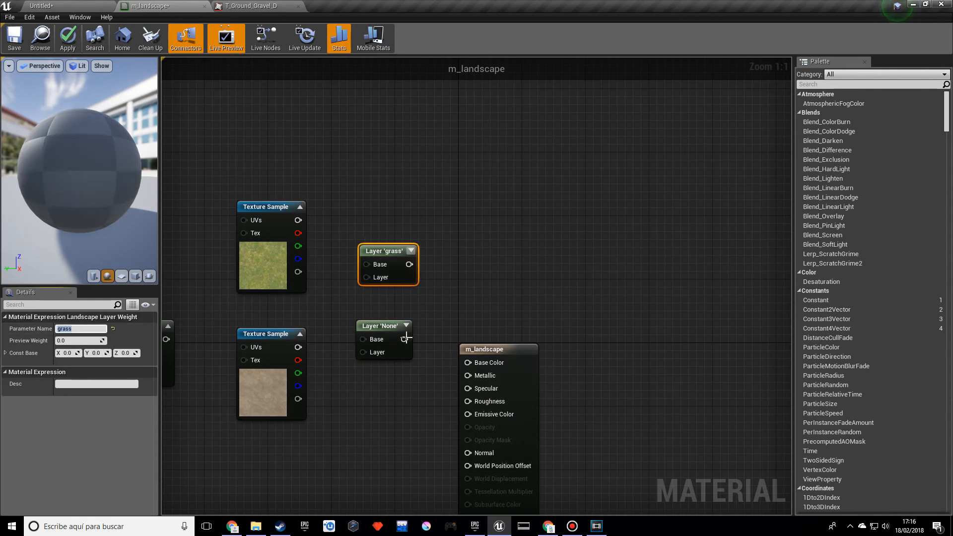
pyautogui.click(380, 326)
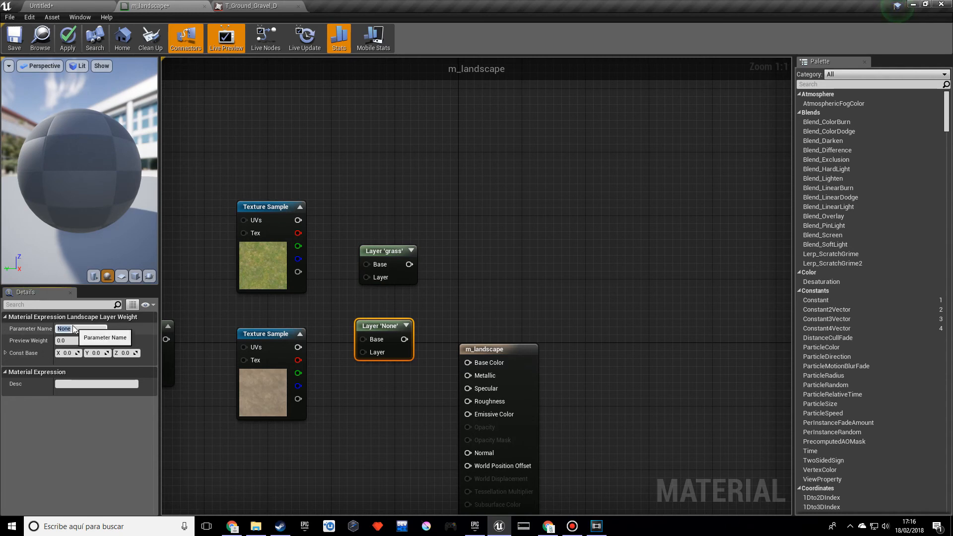
pyautogui.write('stone')
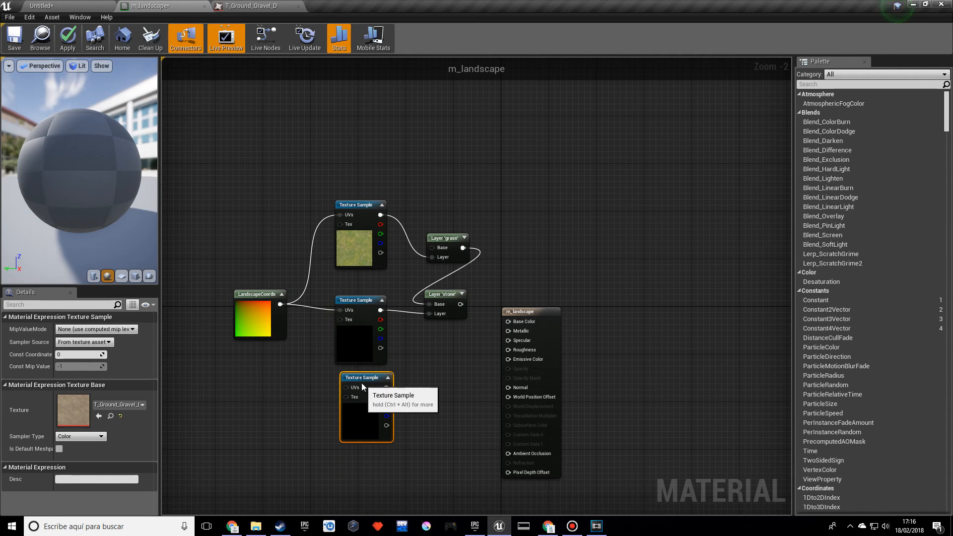
# Wire the remaining Texture Sample into the layer chain and deselect to reveal the m_landscape settings
pyautogui.click(444, 294)
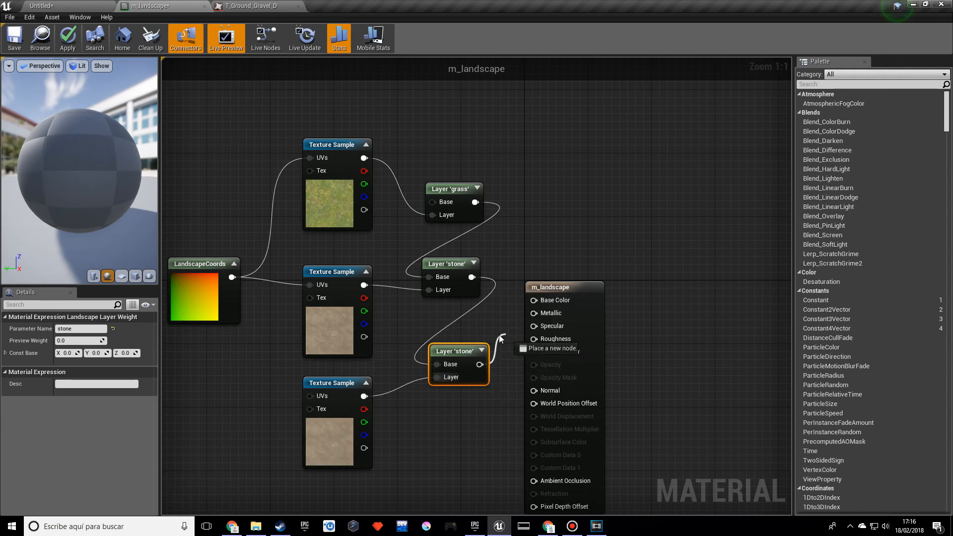
pyautogui.click(337, 383)
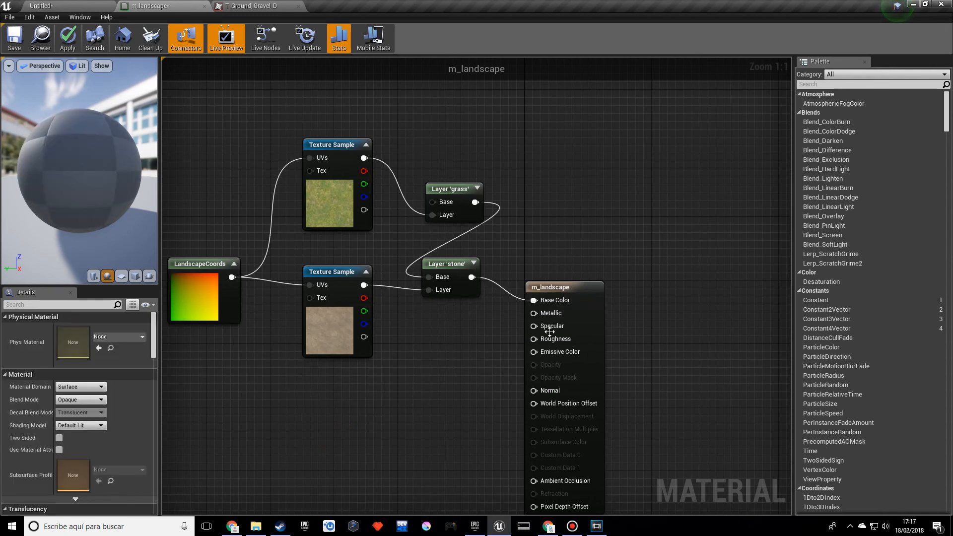
pyautogui.click(426, 356)
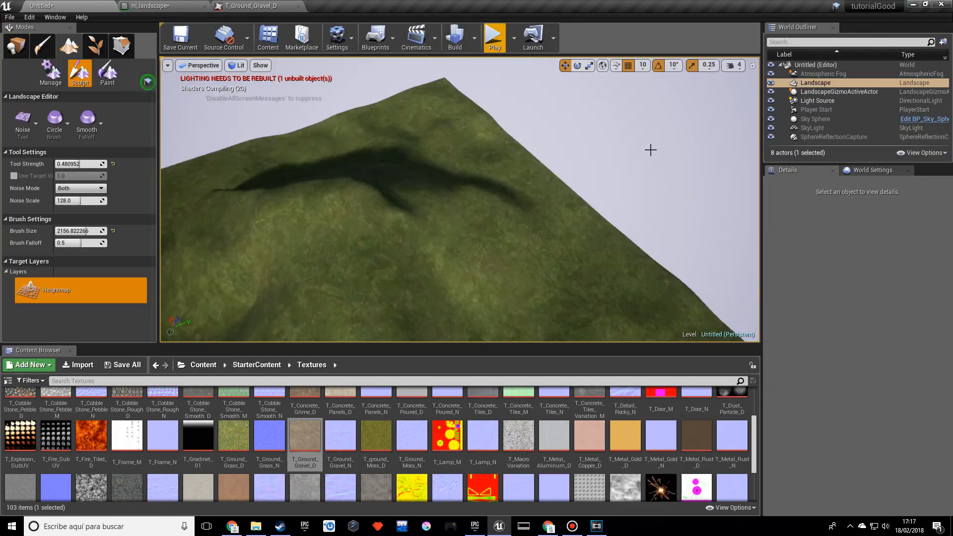
# Assign m_landscape as the Landscape Material via the Details dropdown search 'm_'
pyautogui.click(839, 91)
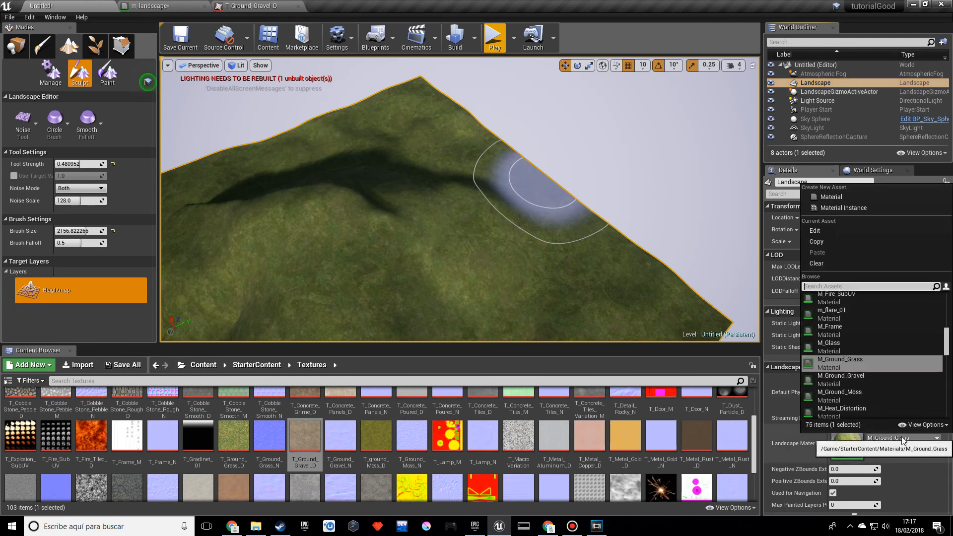
pyautogui.write('m')
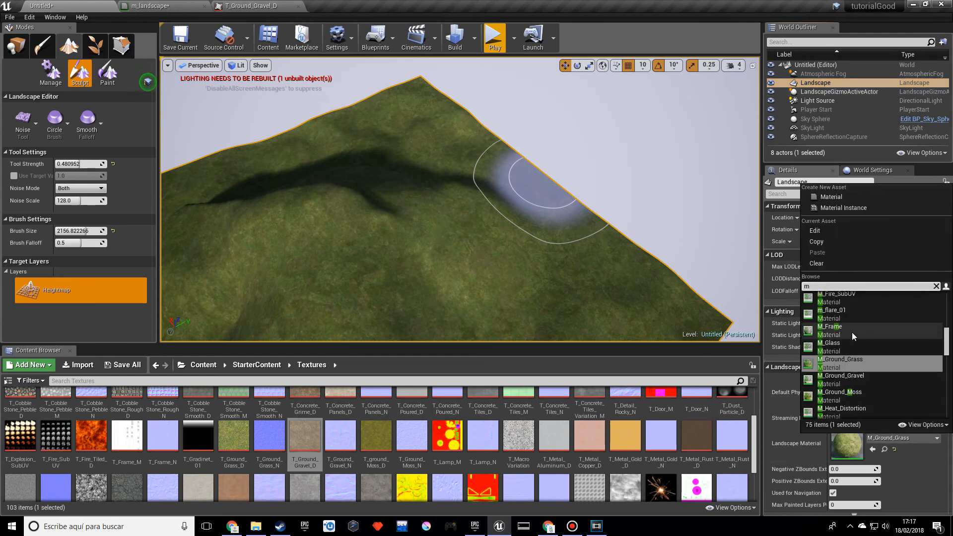
pyautogui.write('_lands')
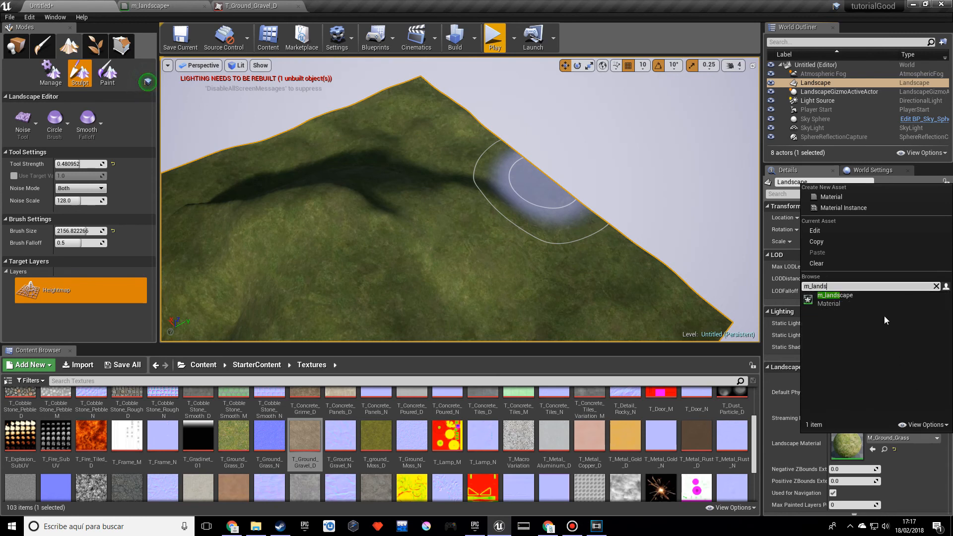
pyautogui.click(835, 296)
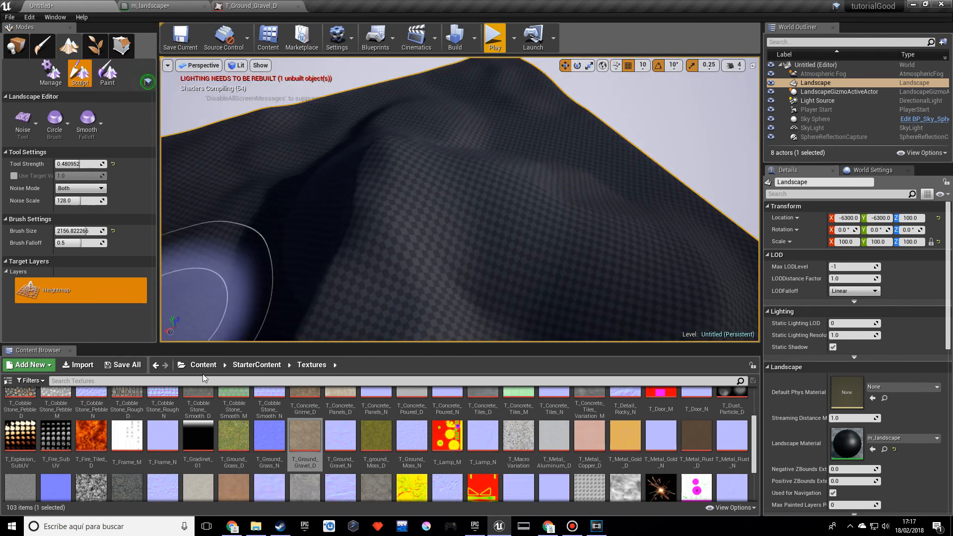
# Create weight-blended grass_LayerInfo and stone_LayerInfo assets for the two paint layers
pyautogui.click(107, 72)
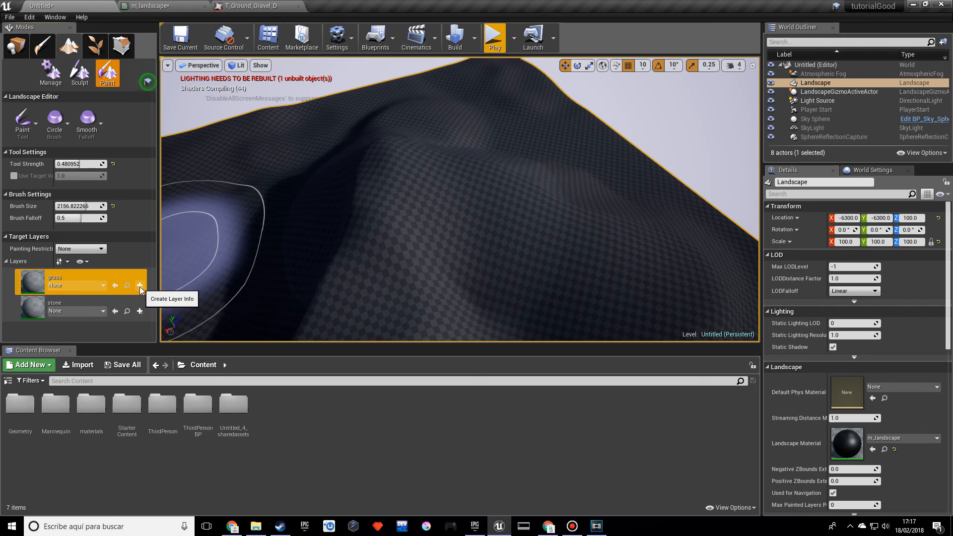
pyautogui.click(139, 285)
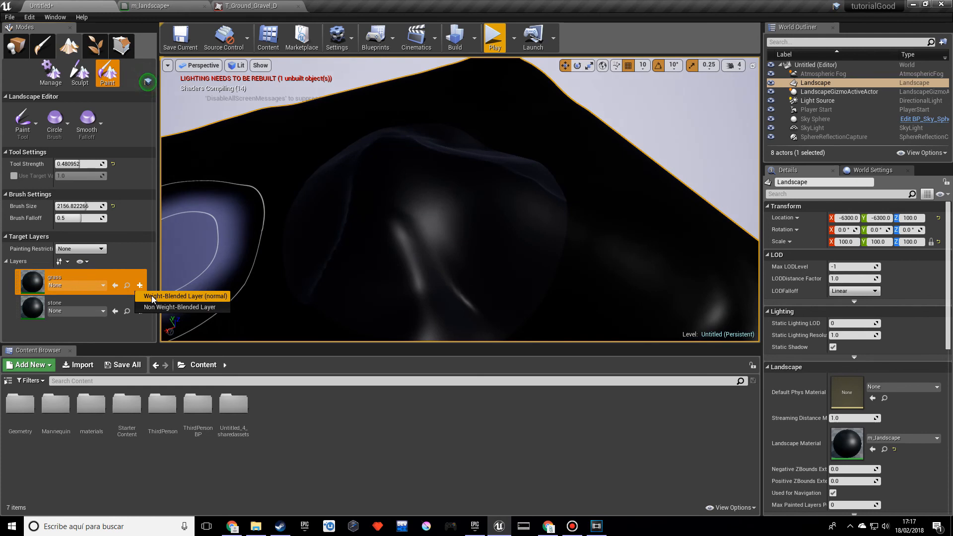
pyautogui.click(182, 296)
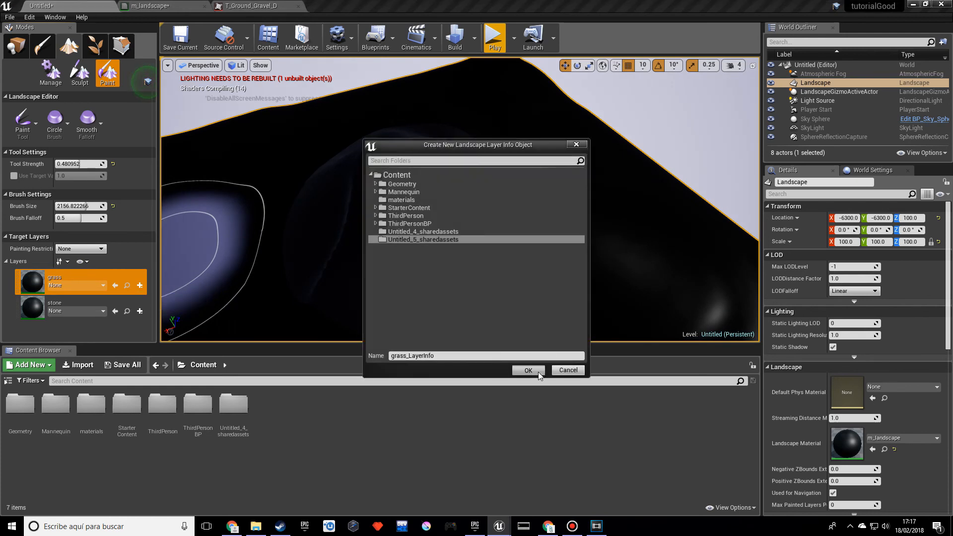
pyautogui.click(527, 370)
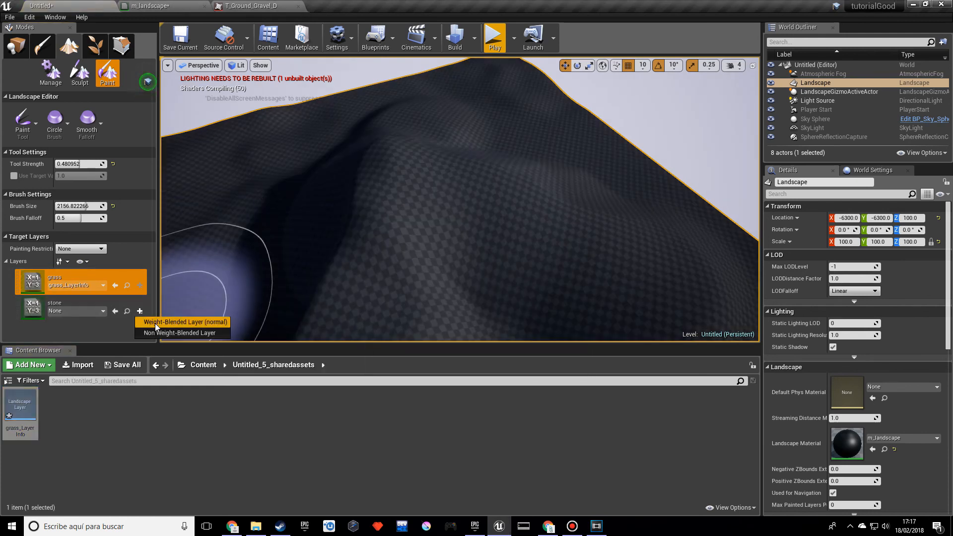
pyautogui.click(183, 322)
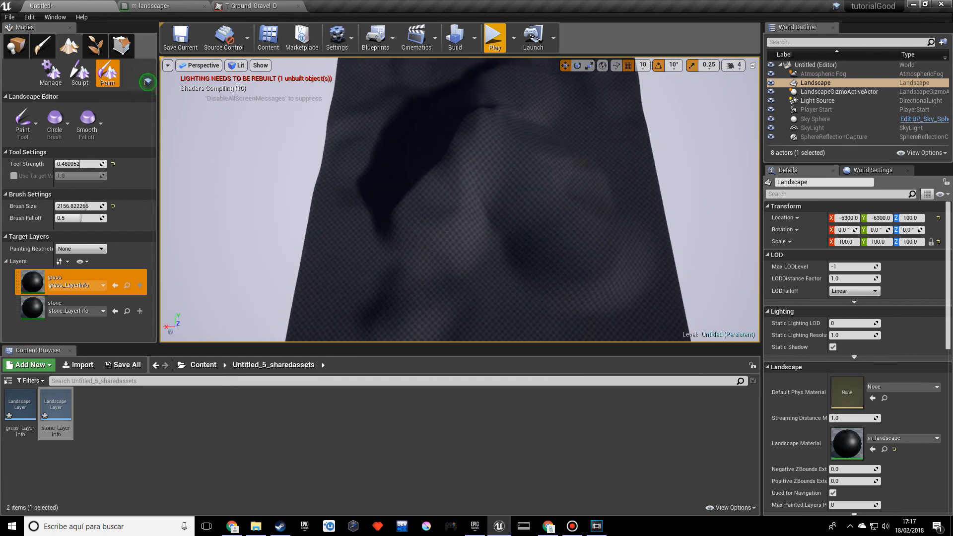
# Select the stone target layer and brush it onto the grassy hillside
pyautogui.click(453, 34)
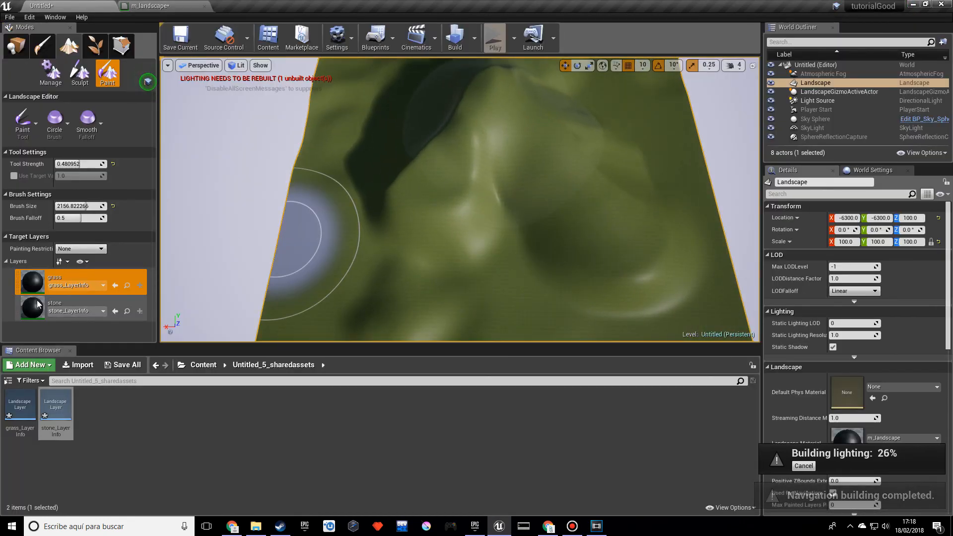
pyautogui.click(55, 307)
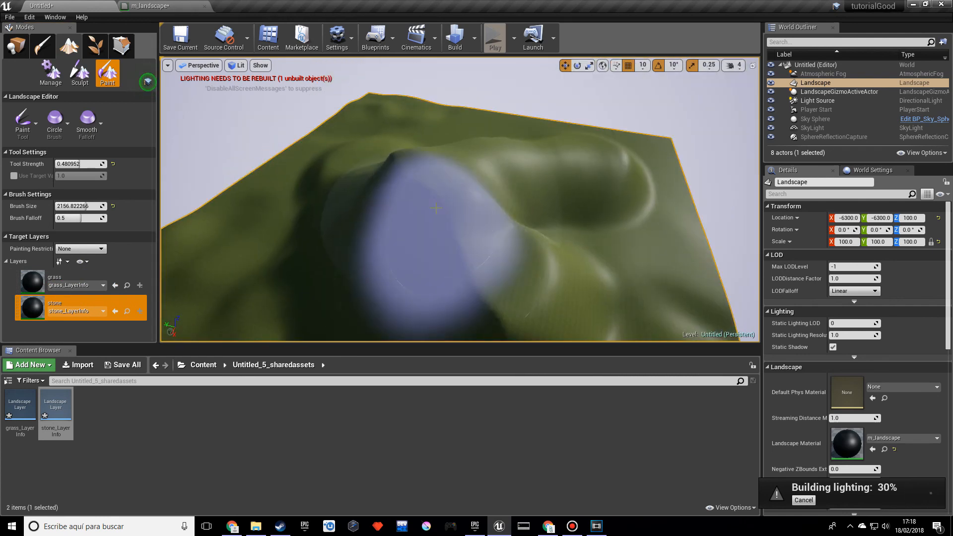
pyautogui.moveTo(434, 208); pyautogui.dragTo(394, 197)
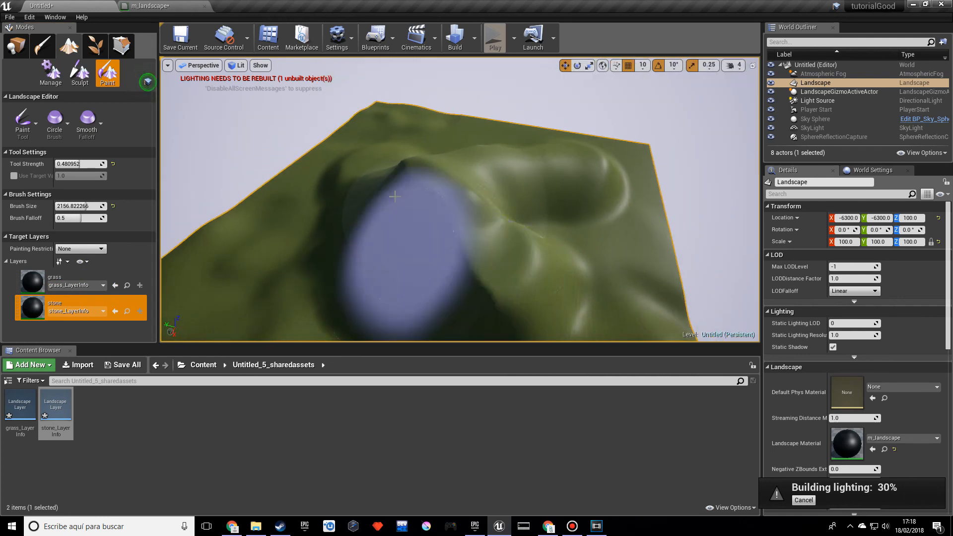